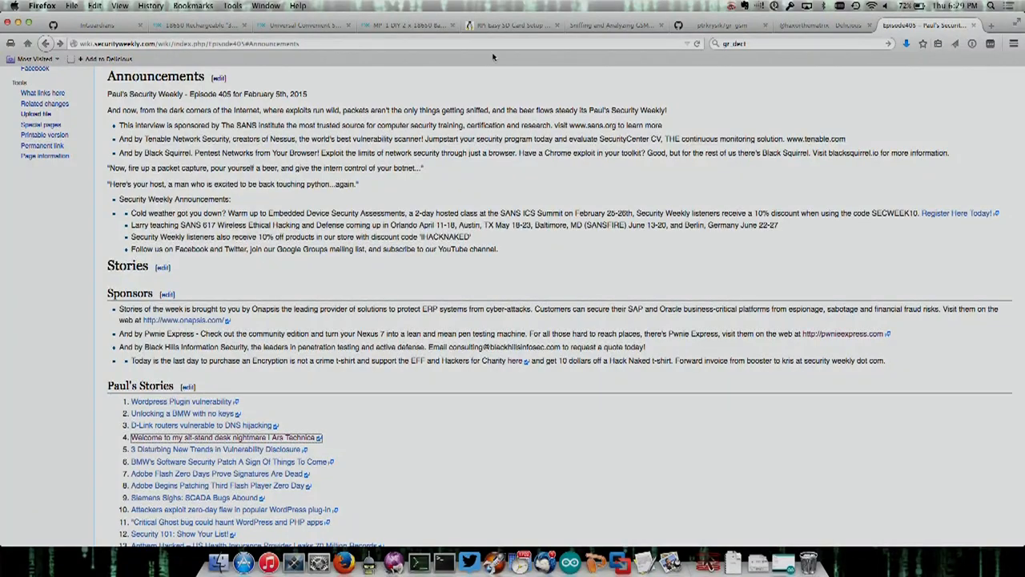
# Follow the show-notes gr-gsm link to GitHub and reach the author's profile listing gr-gsm.
pyautogui.click(721, 26)
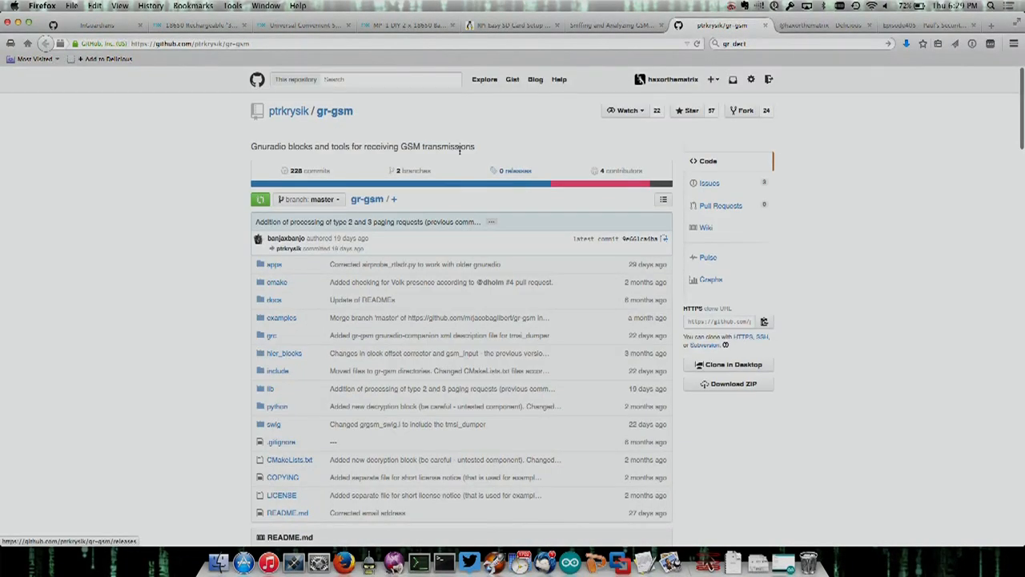
pyautogui.click(289, 110)
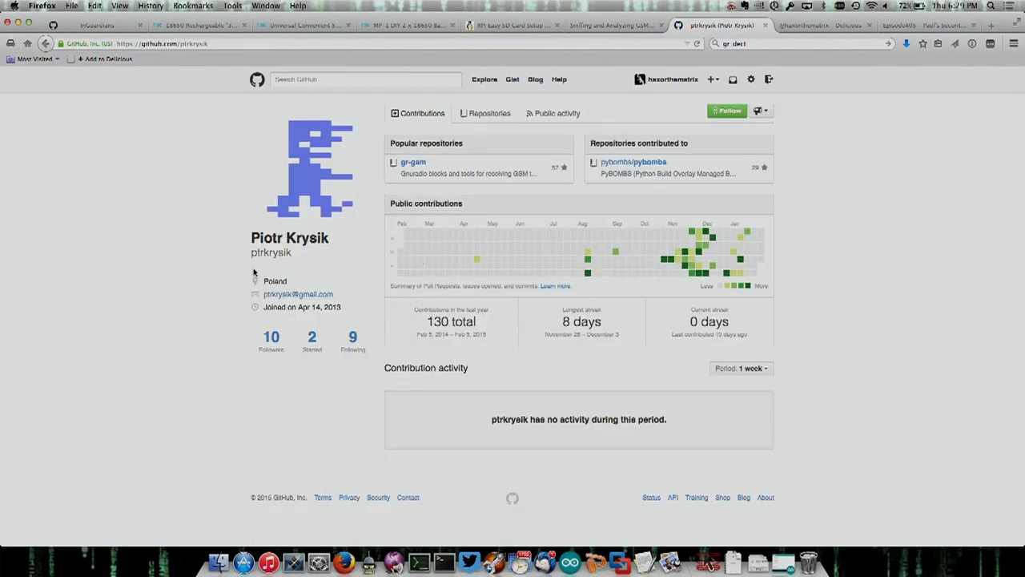
pyautogui.moveTo(286, 279)
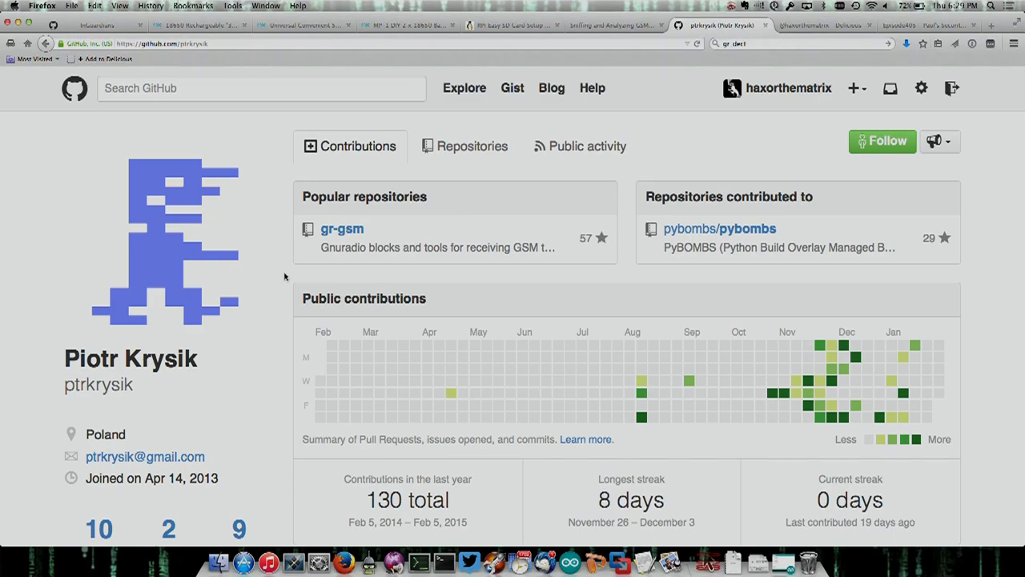
pyautogui.click(343, 229)
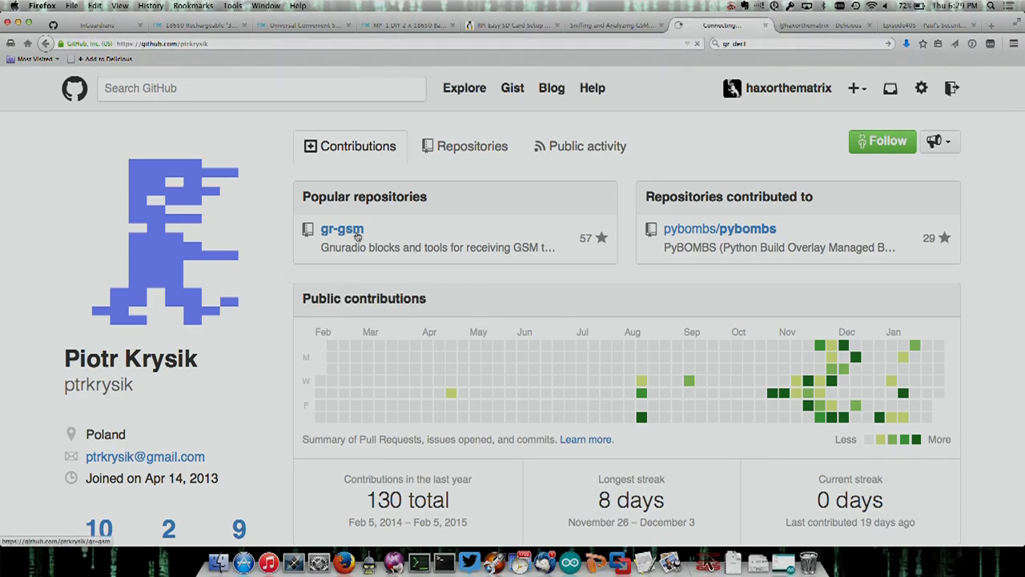
# Read the gr-gsm README's installation, usage and Wireshark sections, returning to the file list.
pyautogui.click(343, 229)
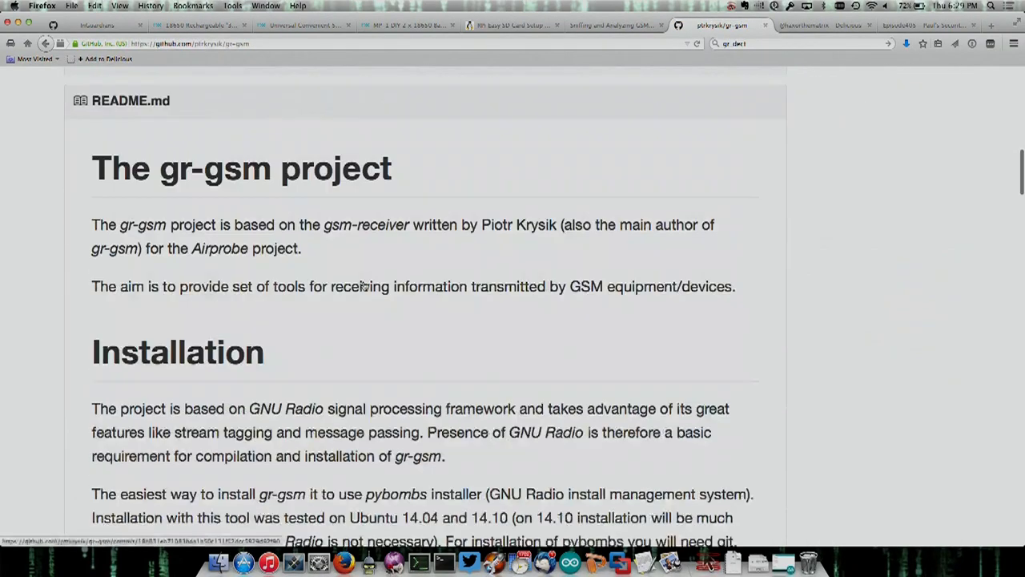
pyautogui.scroll(-3)
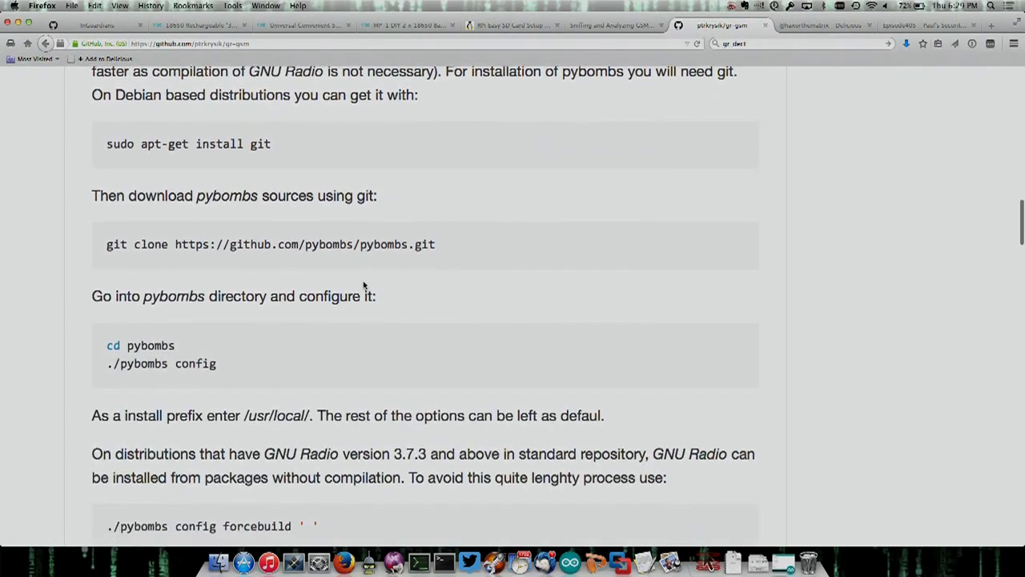
pyautogui.scroll(-3)
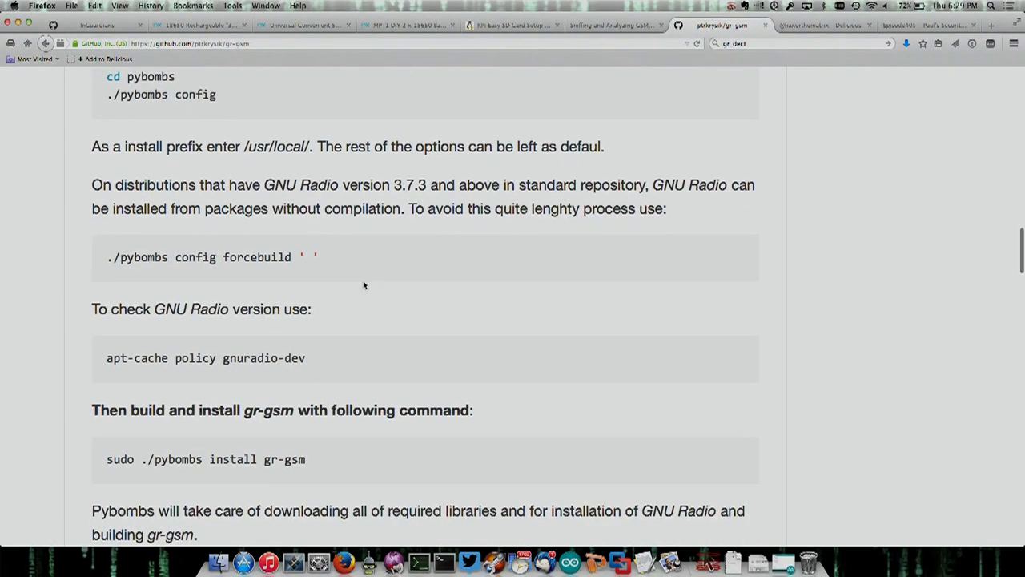
pyautogui.scroll(-3)
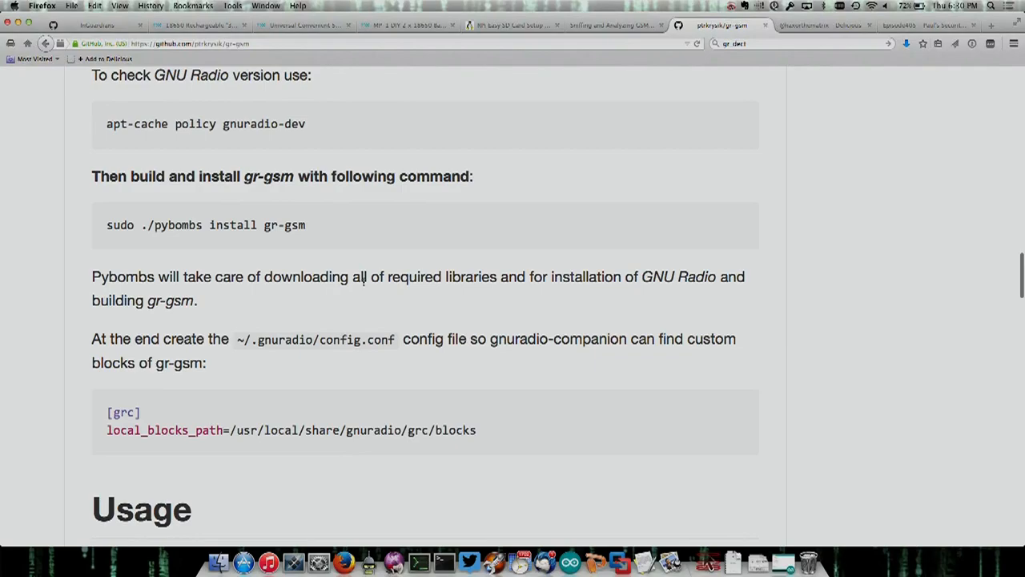
pyautogui.scroll(-3)
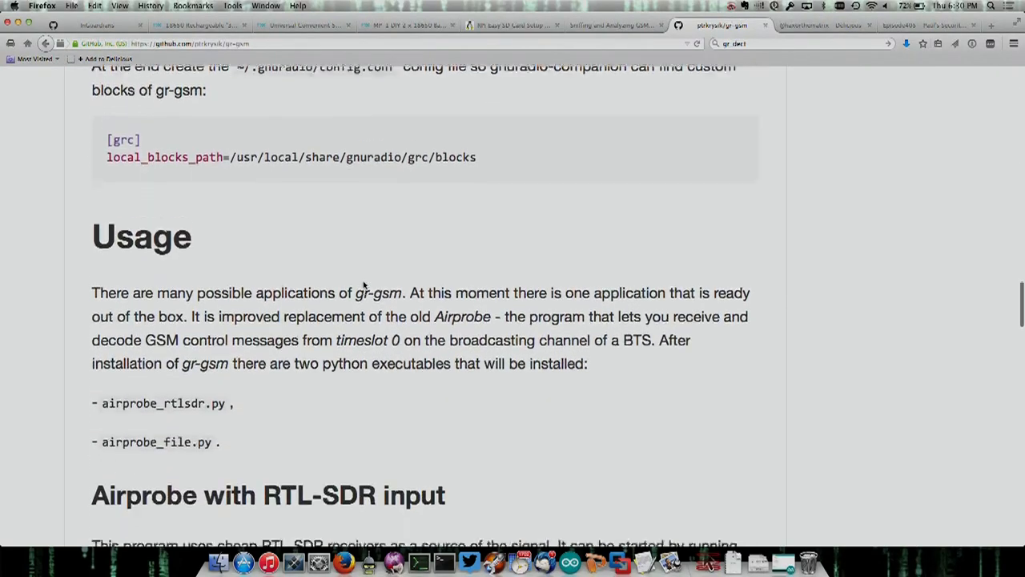
pyautogui.scroll(-3)
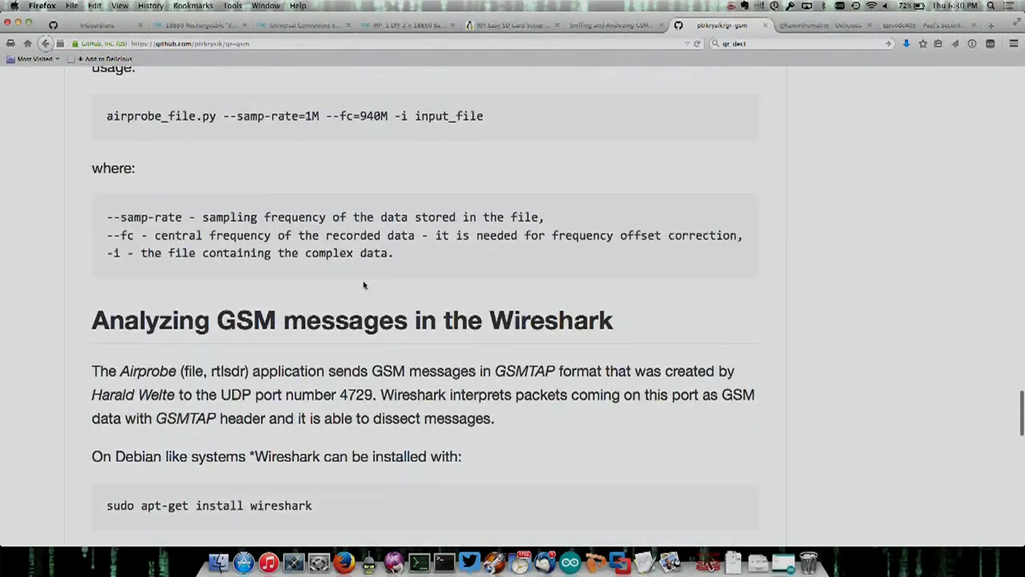
pyautogui.scroll(3)
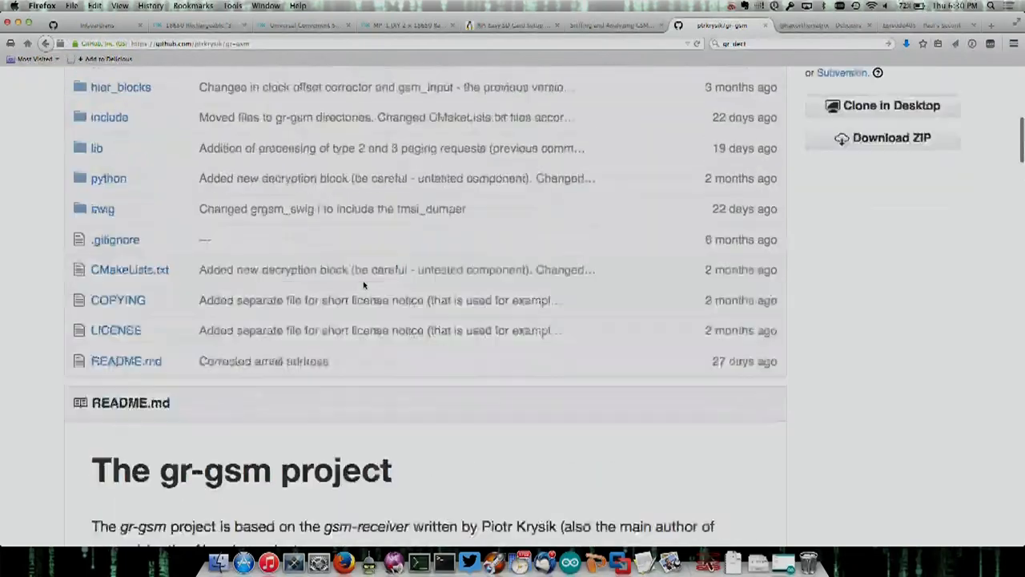
pyautogui.scroll(3)
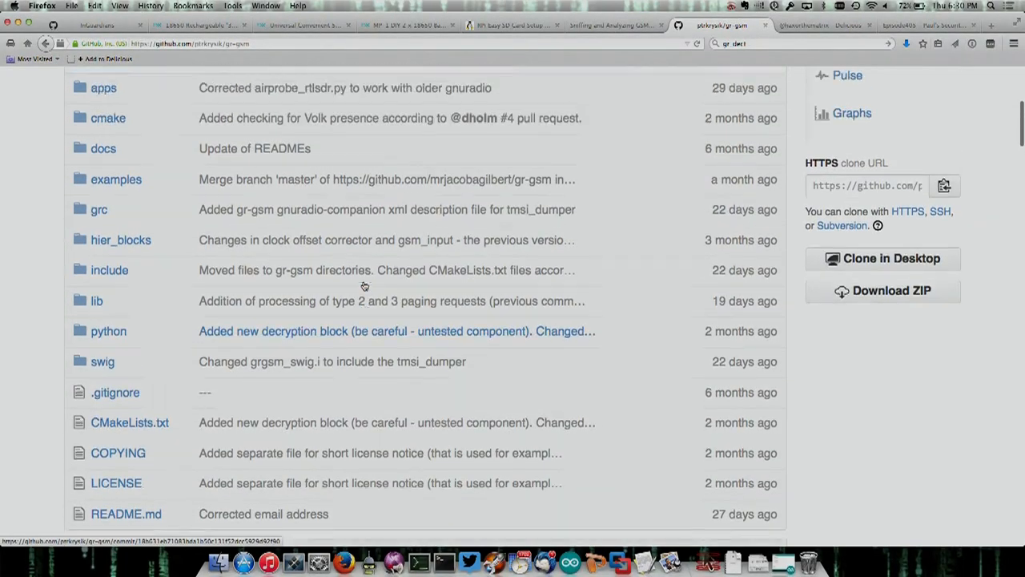
# Enter the grc folder of gr-gsm, listing decoding, decryption, demapping, misc_utils and receiver.
pyautogui.scroll(3)
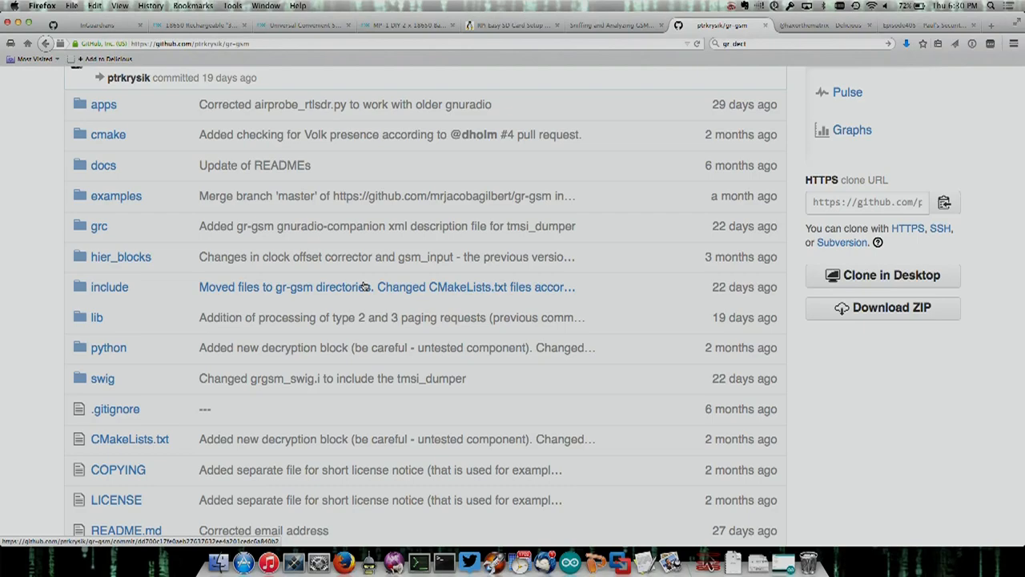
pyautogui.moveTo(451, 346)
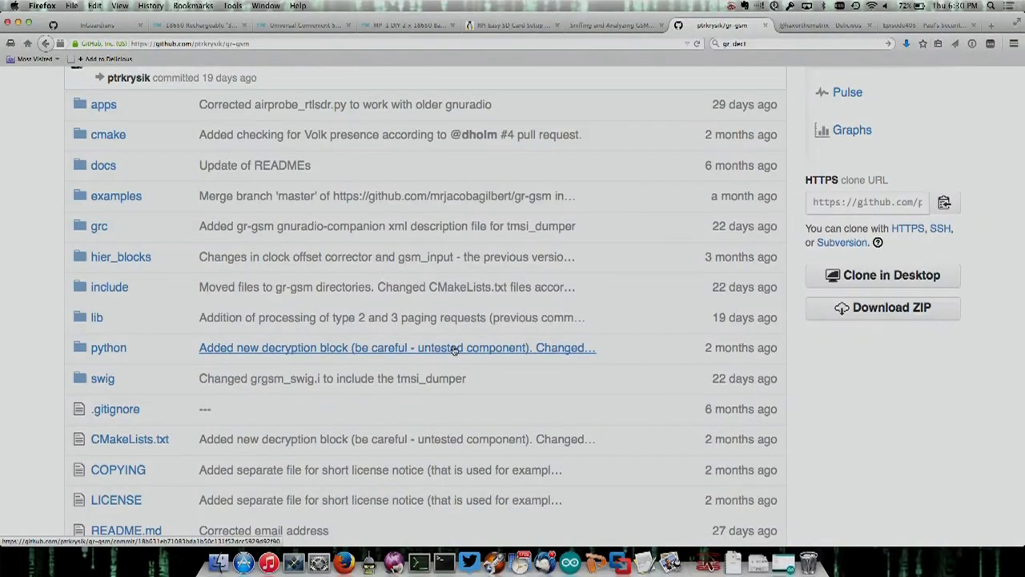
pyautogui.moveTo(441, 343)
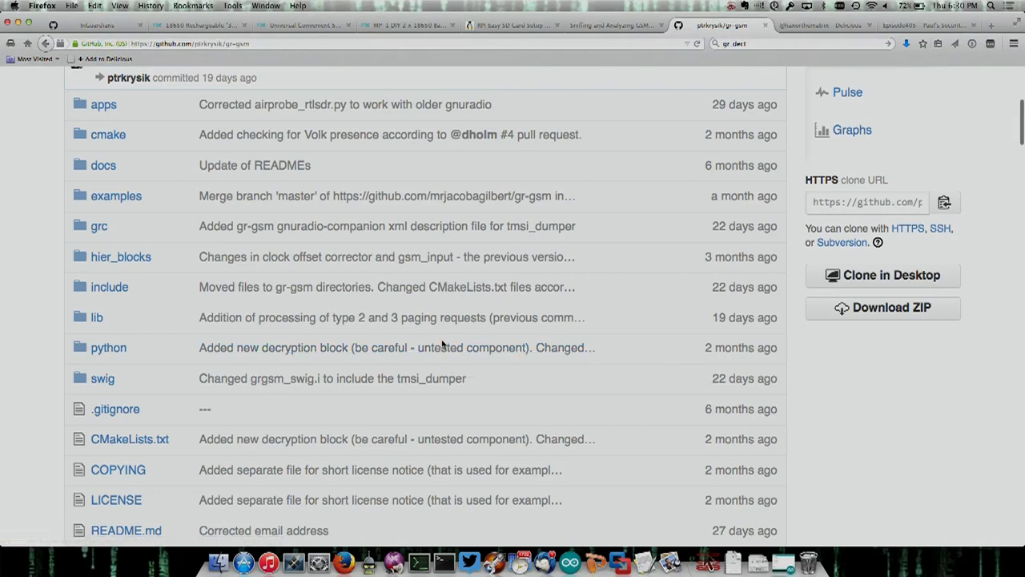
pyautogui.scroll(-3)
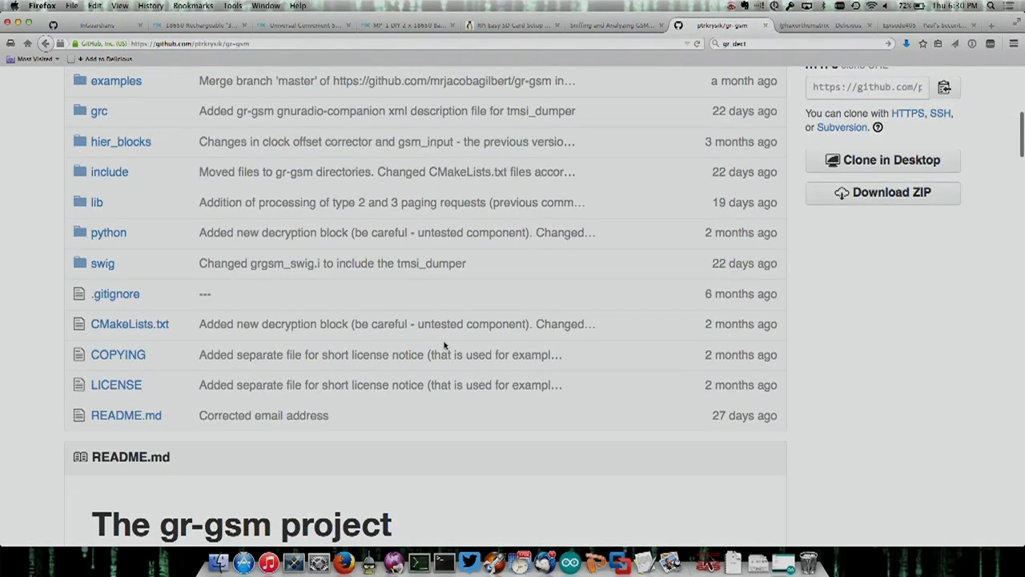
pyautogui.moveTo(189, 420)
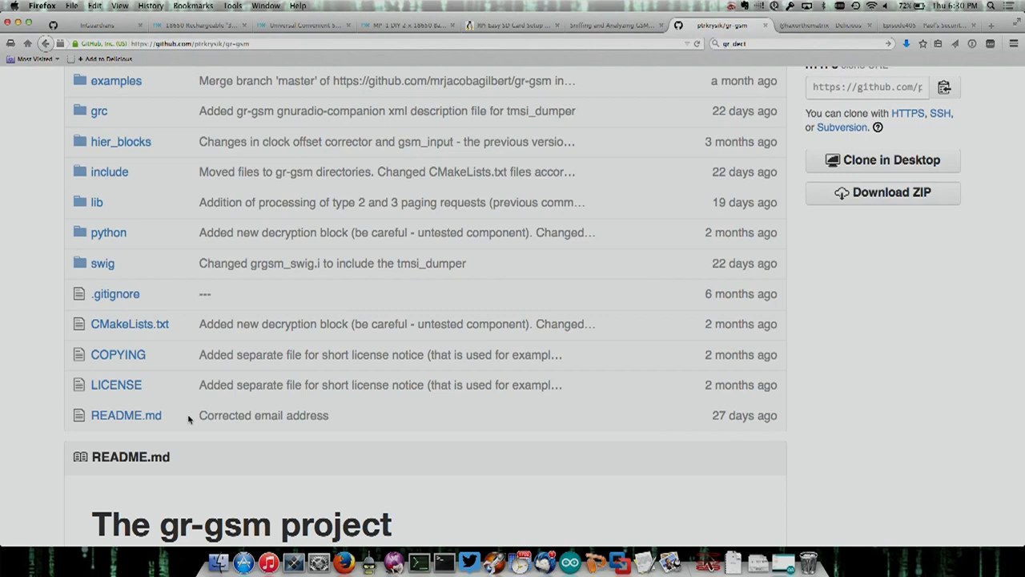
pyautogui.moveTo(158, 311)
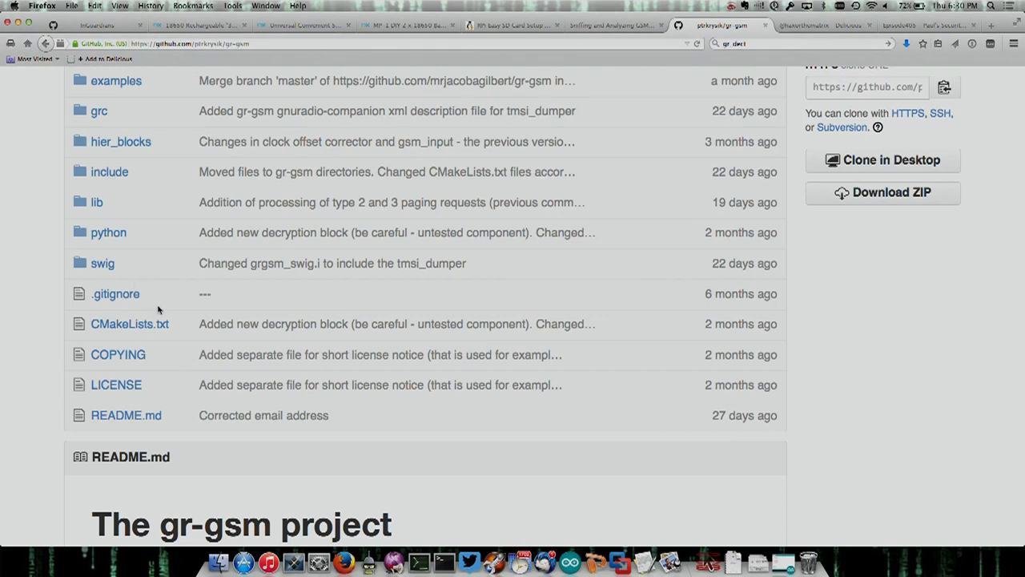
pyautogui.moveTo(170, 345)
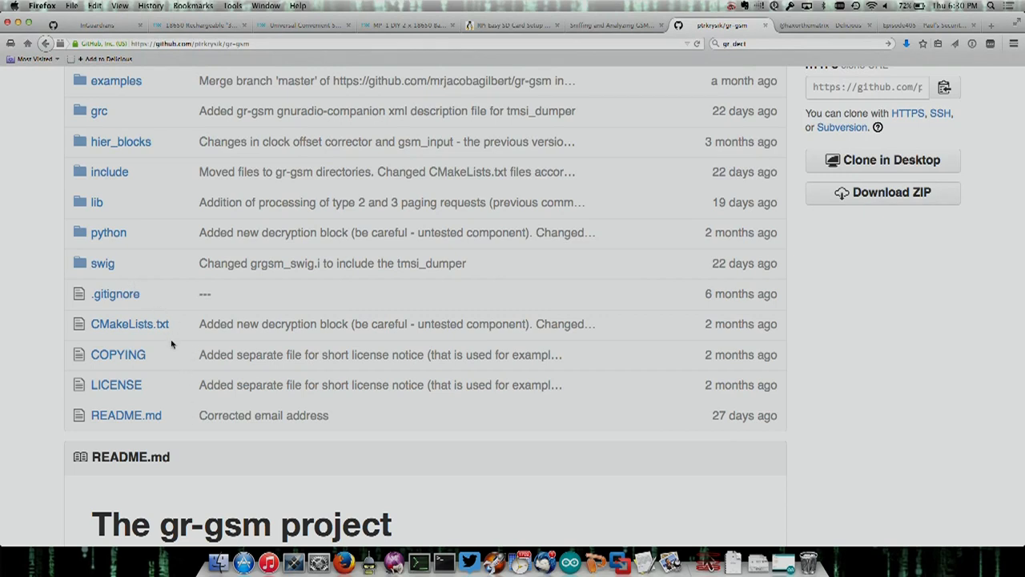
pyautogui.moveTo(92, 111)
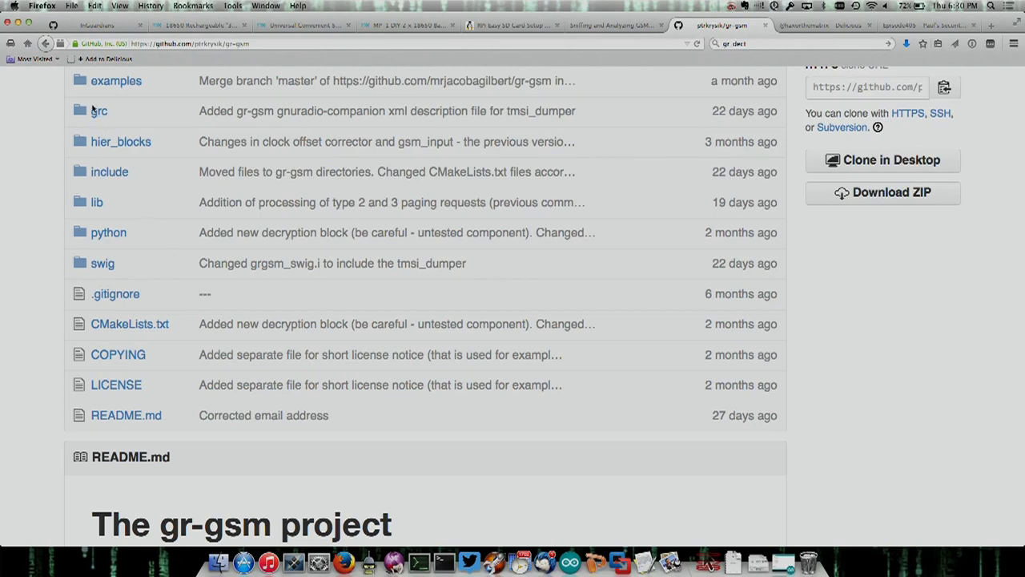
pyautogui.click(99, 111)
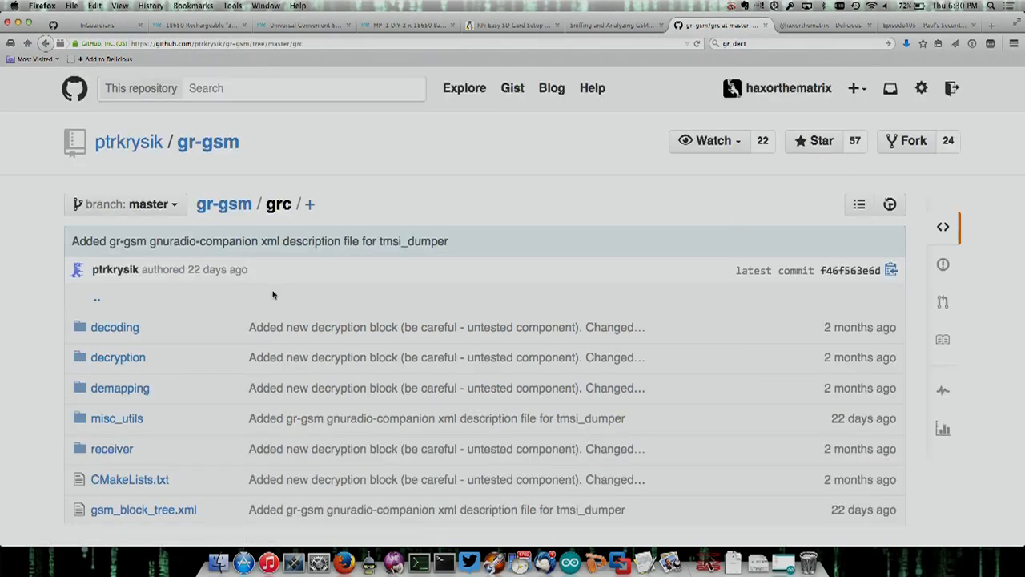
# Browse the receiver and decoding subfolders of grc, then return to the grc listing.
pyautogui.scroll(-3)
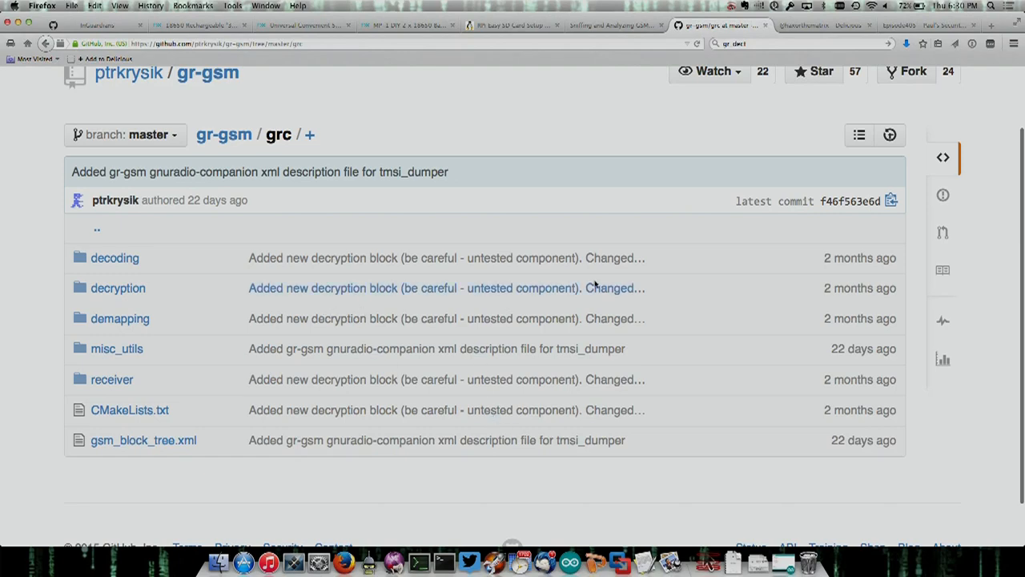
pyautogui.click(112, 378)
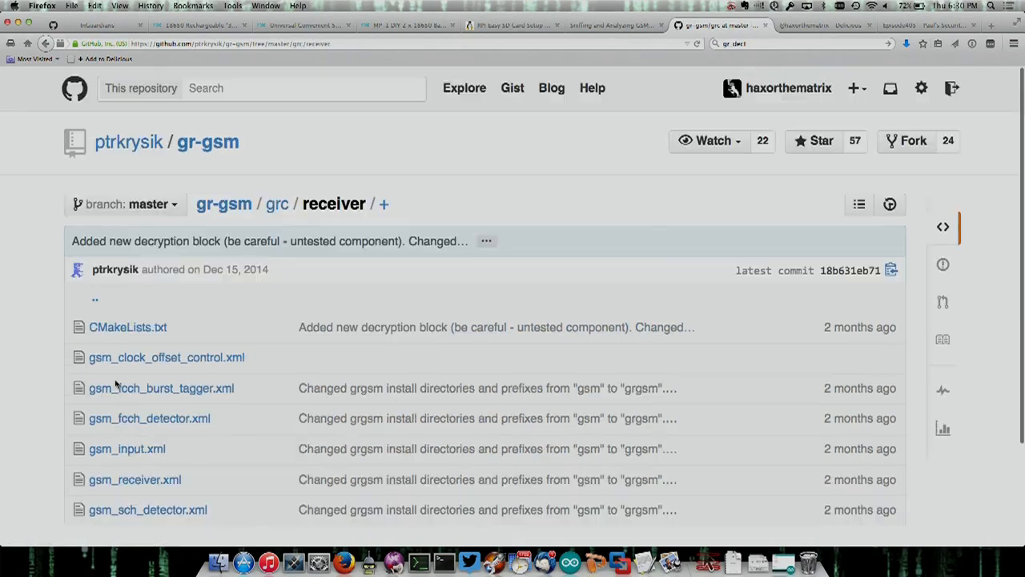
pyautogui.scroll(-3)
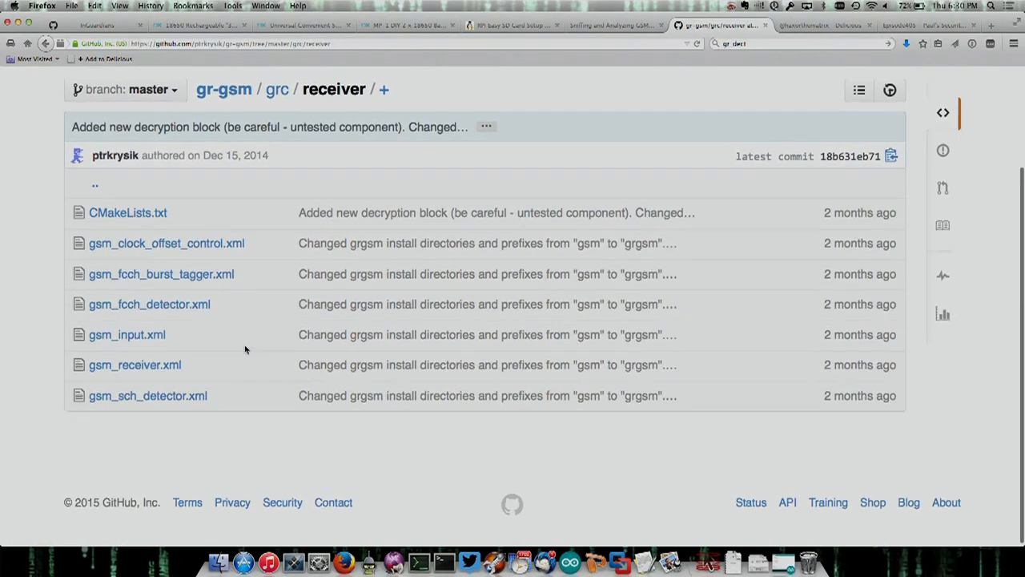
pyautogui.click(275, 90)
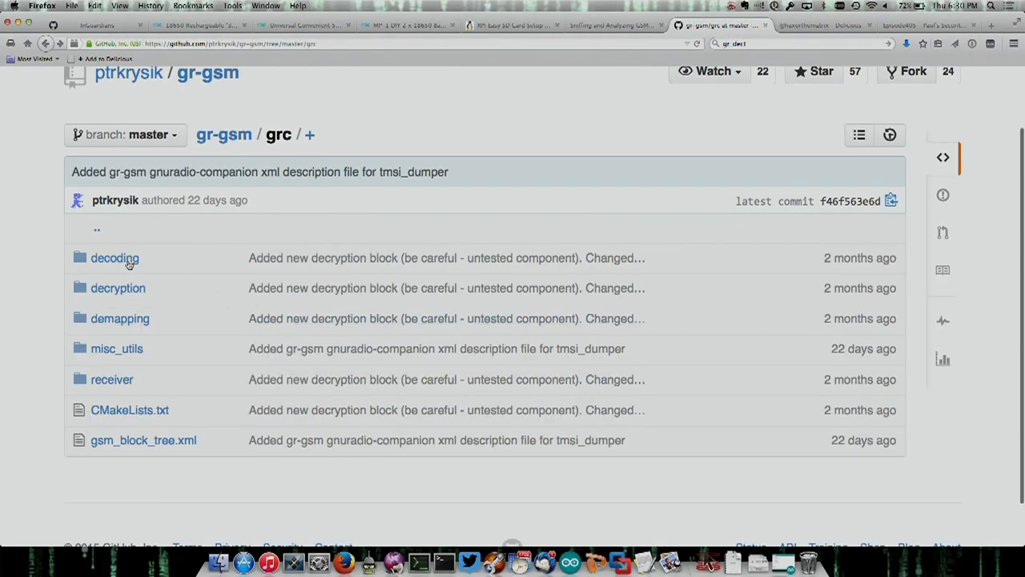
pyautogui.click(115, 257)
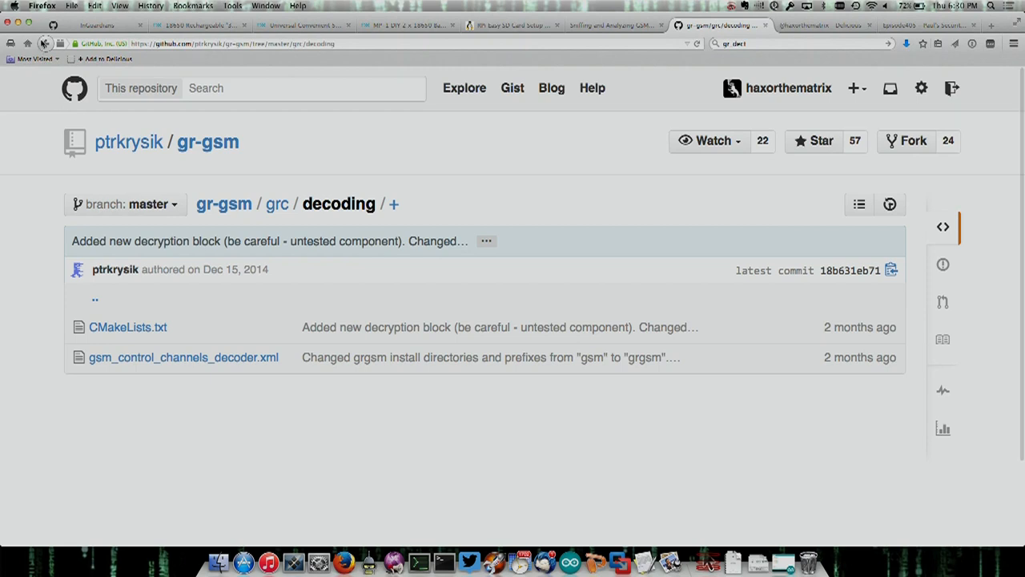
pyautogui.click(45, 43)
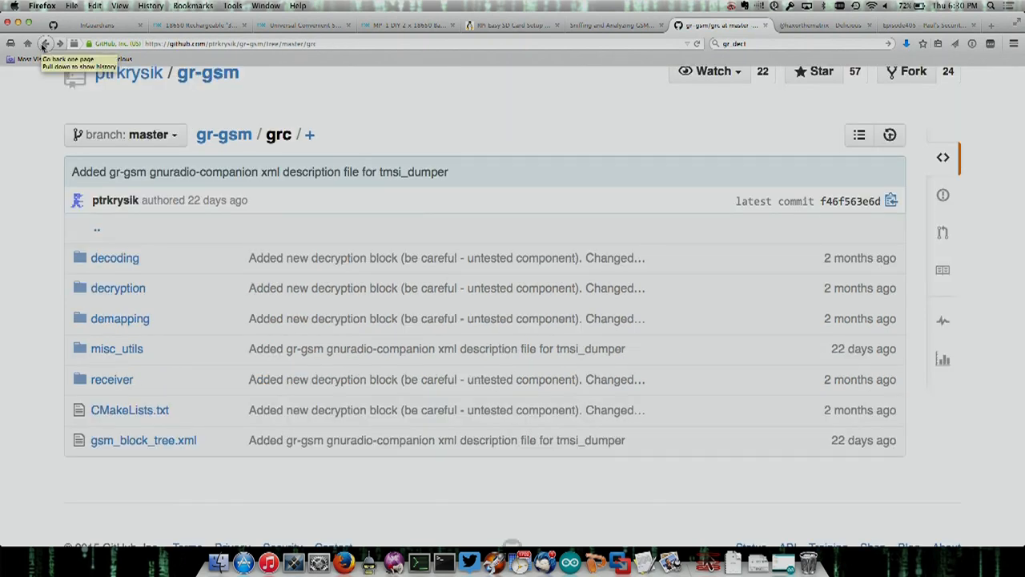
pyautogui.moveTo(569, 525)
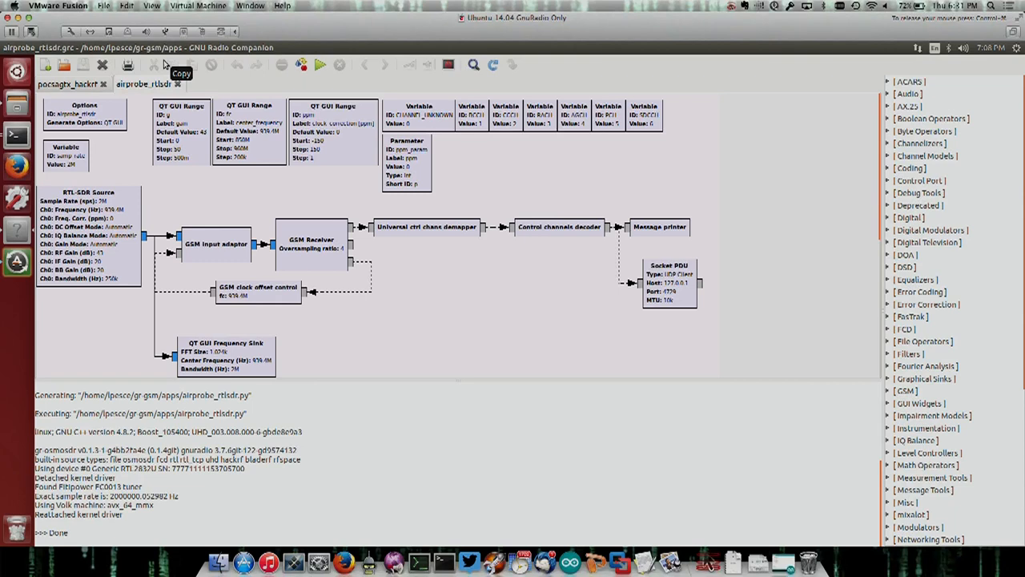
pyautogui.moveTo(142, 120)
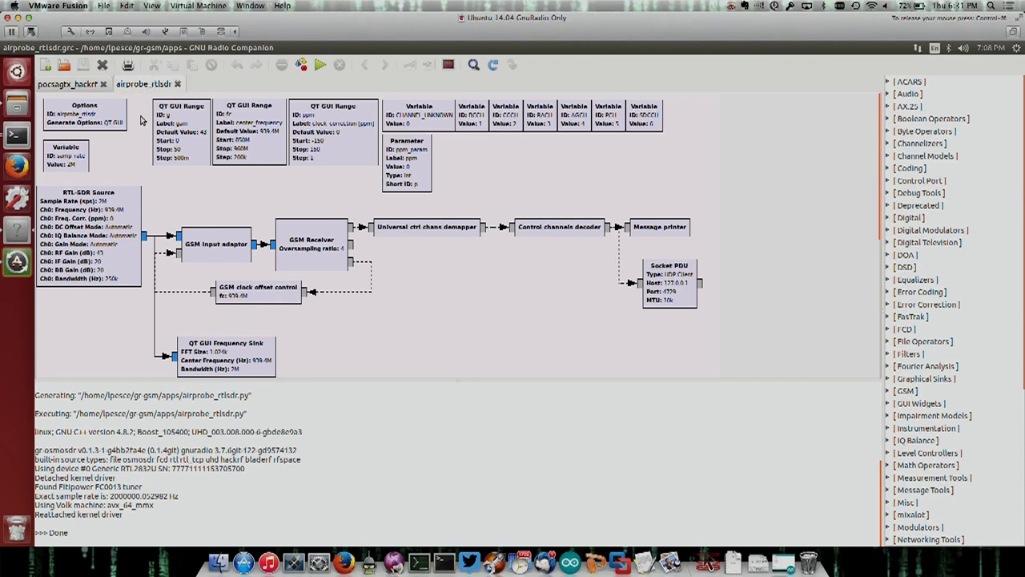
pyautogui.moveTo(144, 92)
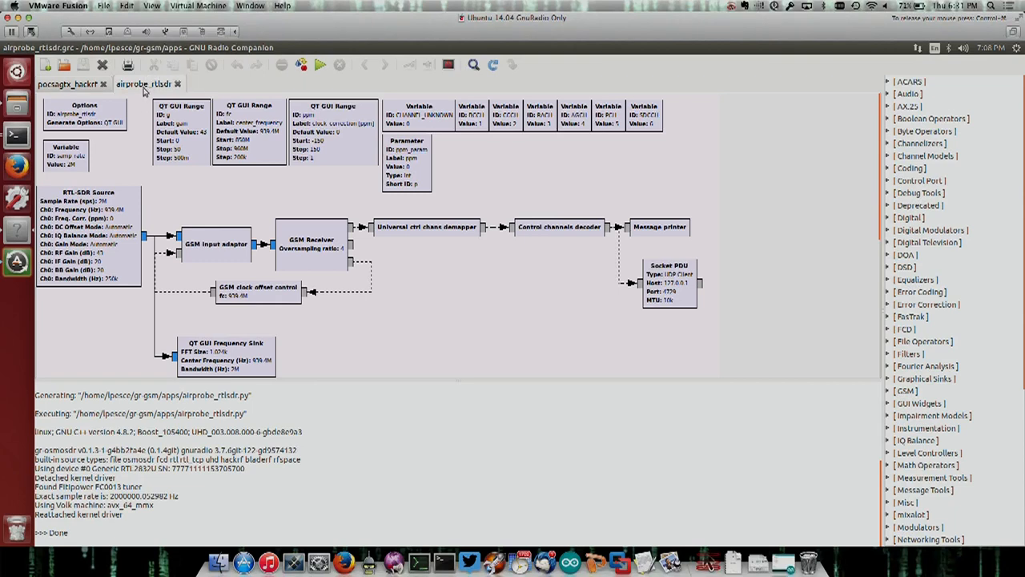
pyautogui.moveTo(320, 215)
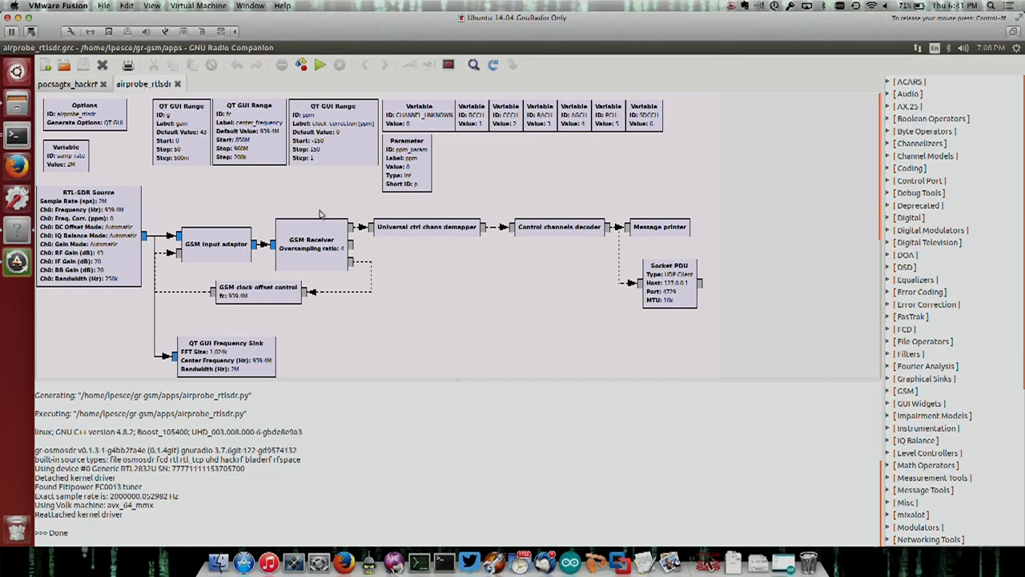
pyautogui.moveTo(288, 232)
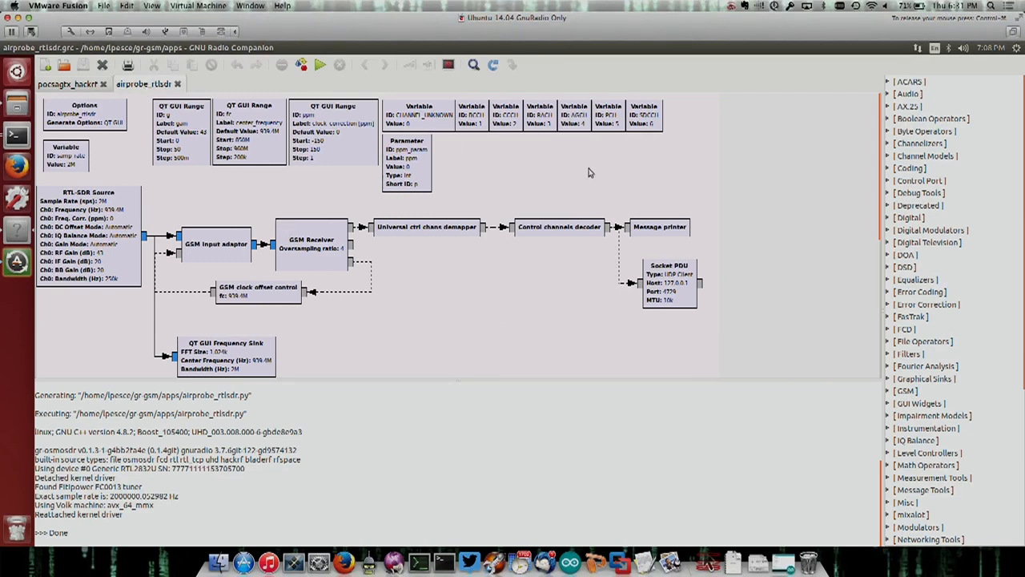
pyautogui.moveTo(504, 148)
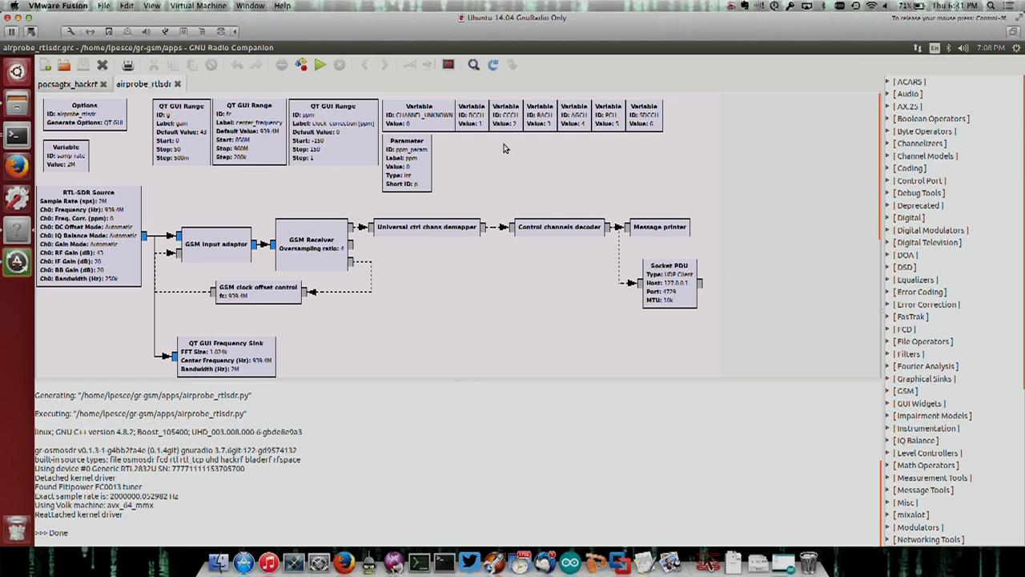
pyautogui.moveTo(516, 206)
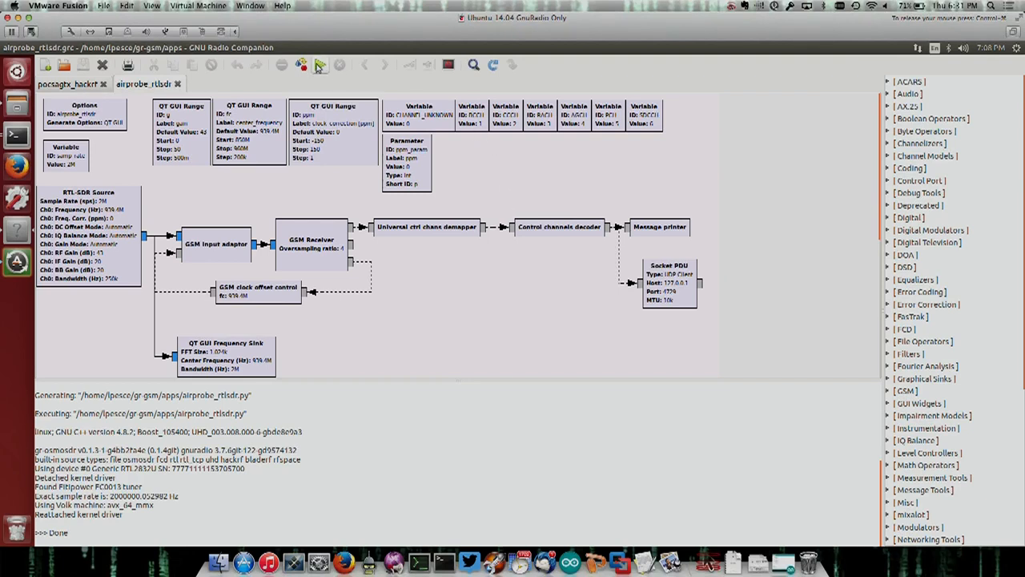
# Run the airprobe_rtlsdr flowgraph so its live spectrum window appears.
pyautogui.click(301, 64)
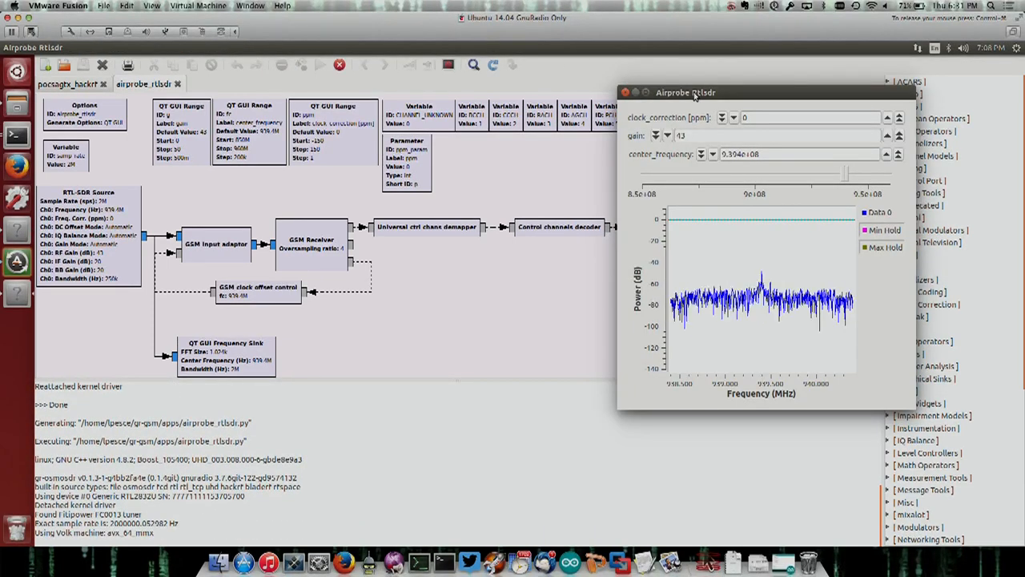
# Maximize the Airprobe Rtlsdr spectrum window showing the peak near 939 MHz.
pyautogui.moveTo(686, 92); pyautogui.dragTo(616, 86)
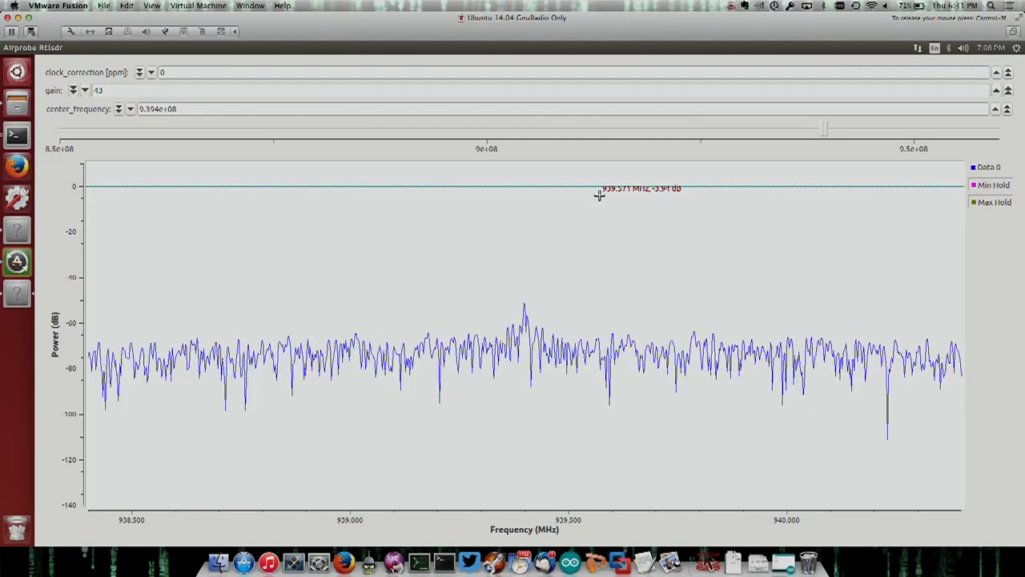
pyautogui.moveTo(526, 270)
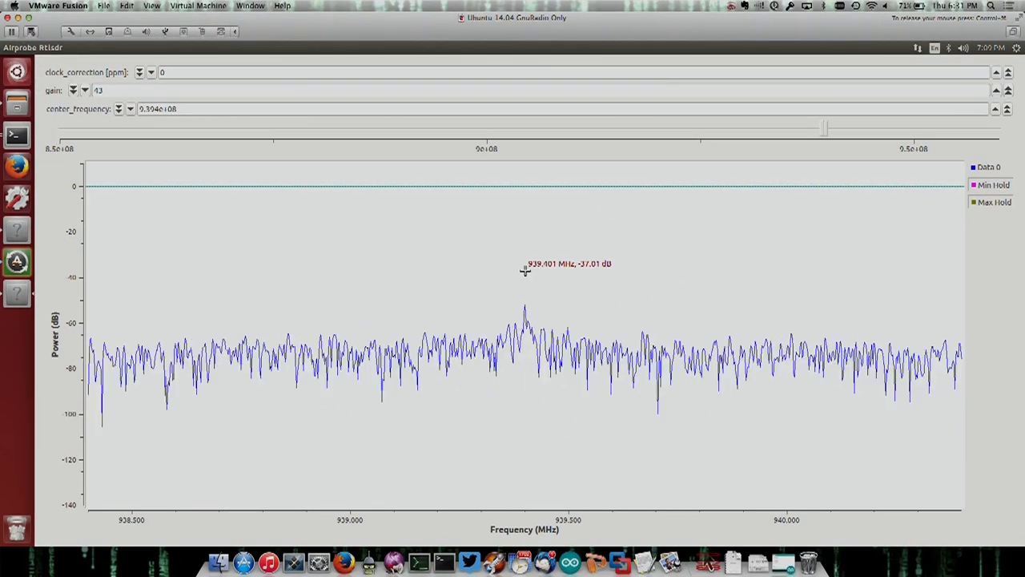
pyautogui.moveTo(631, 329)
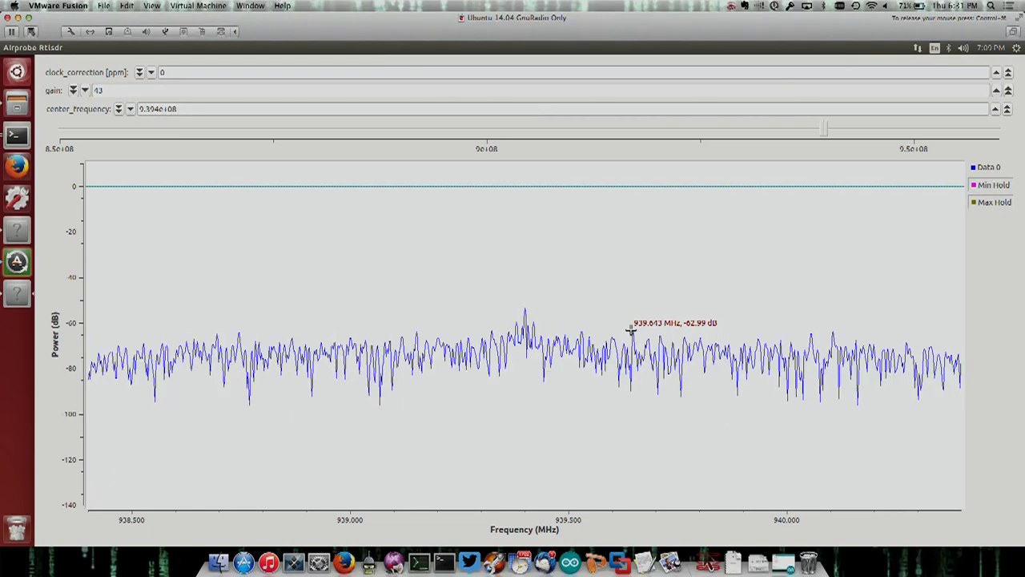
pyautogui.moveTo(761, 177)
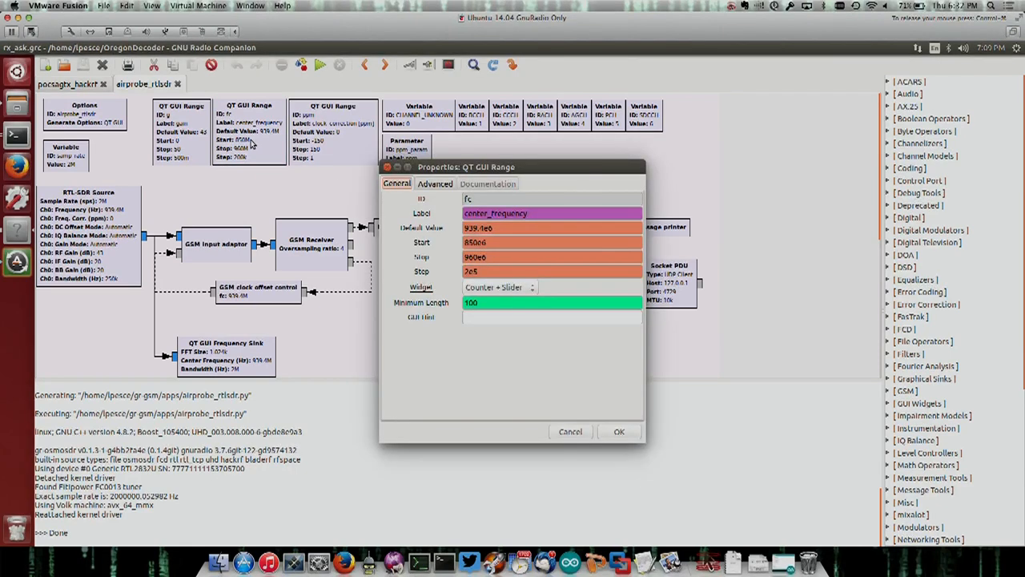
pyautogui.moveTo(498, 314)
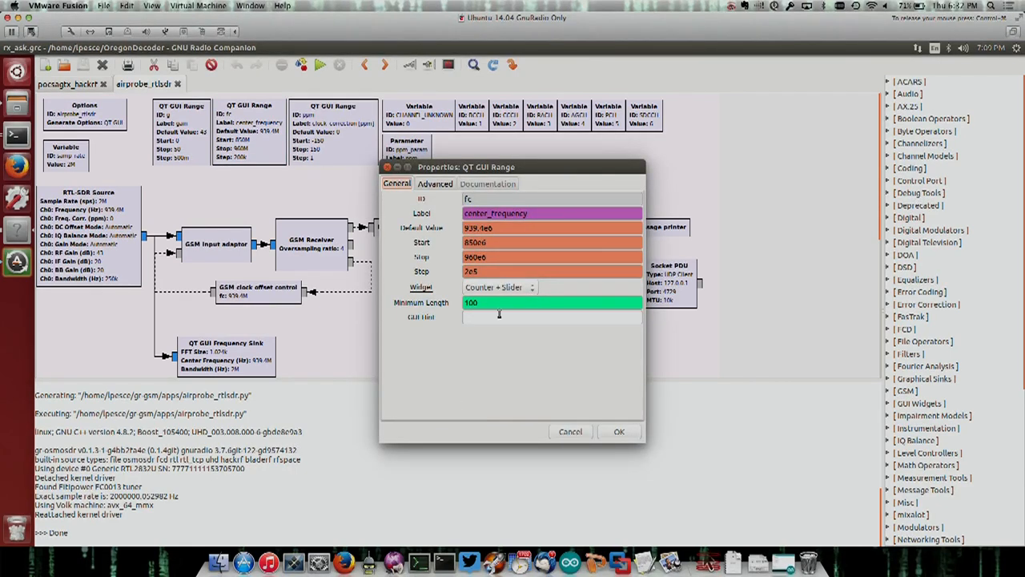
pyautogui.moveTo(490, 269)
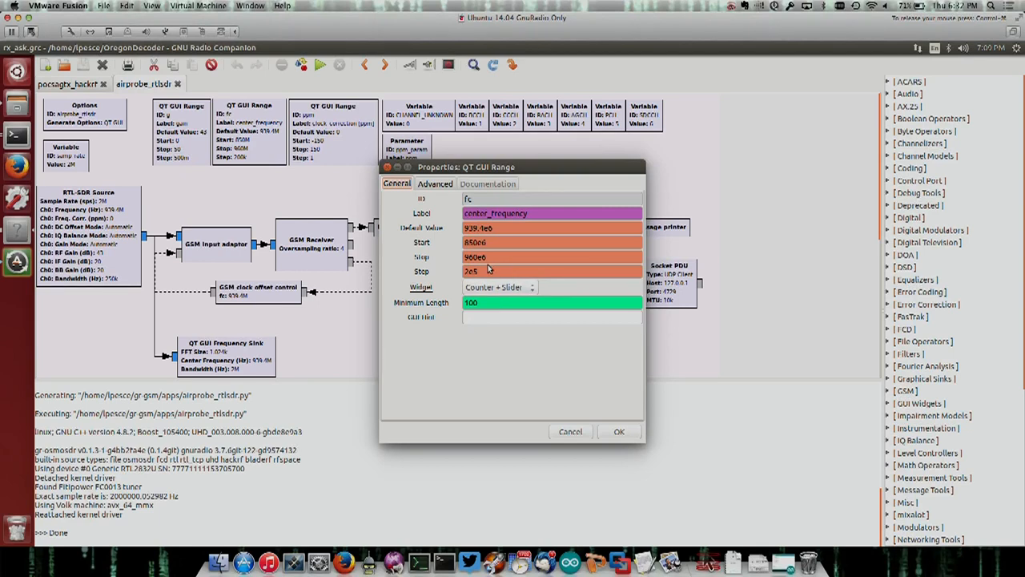
pyautogui.moveTo(508, 298)
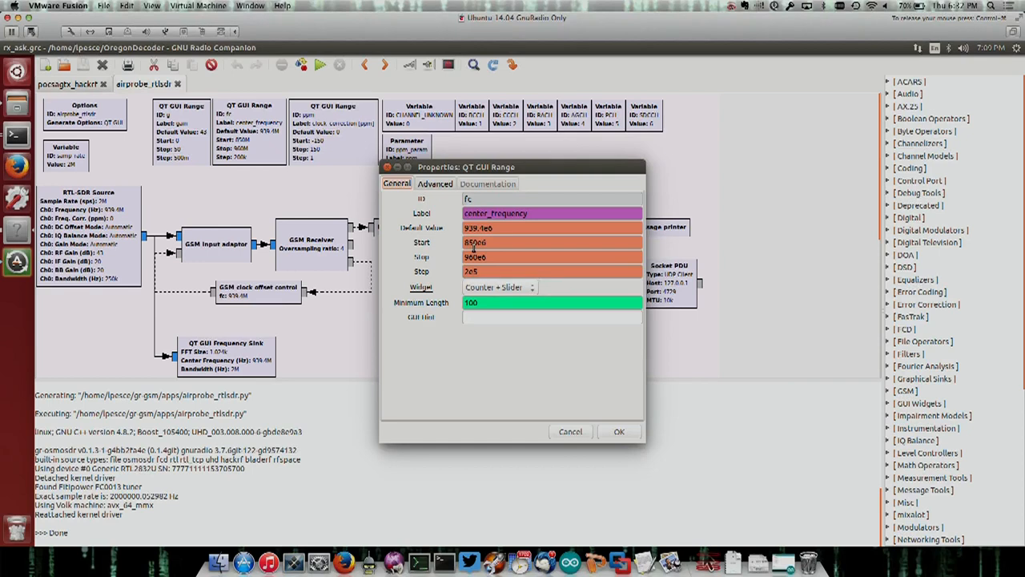
pyautogui.moveTo(529, 263)
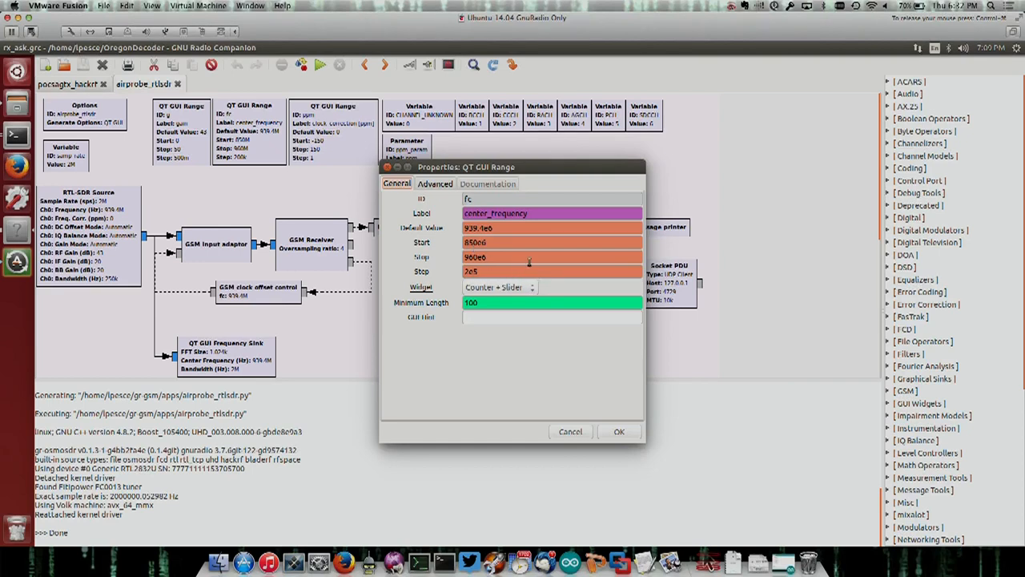
pyautogui.moveTo(508, 256)
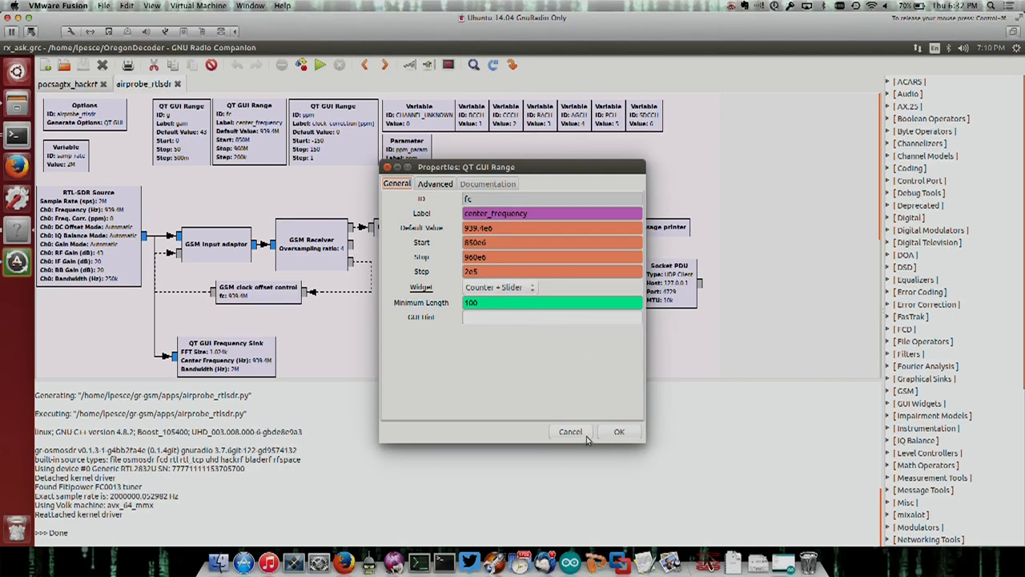
# Cancel the center_frequency range properties, leaving its settings unchanged.
pyautogui.click(618, 431)
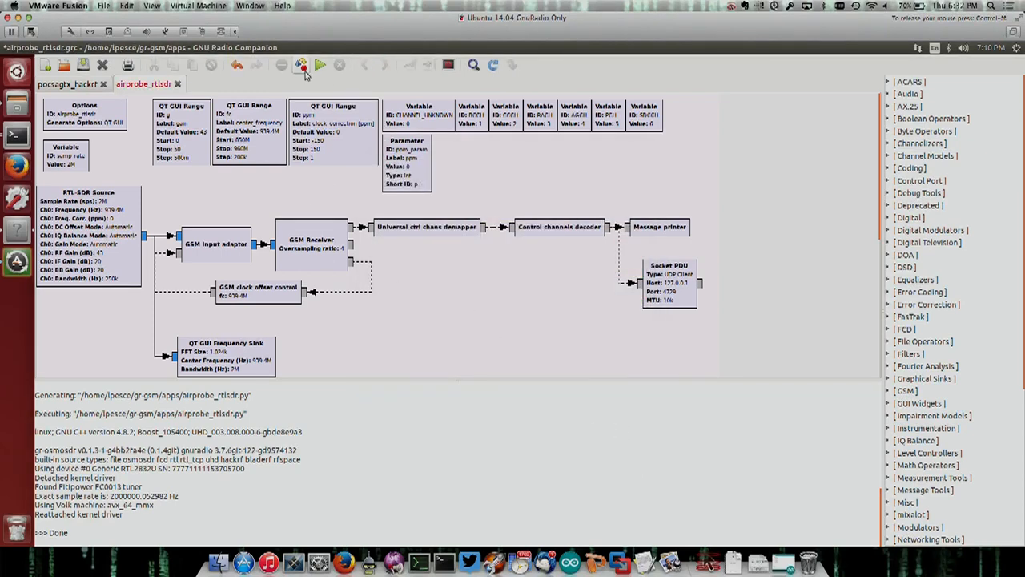
# Rerun the receiver and lower its centre frequency from about 939 MHz to about 860 MHz.
pyautogui.click(301, 64)
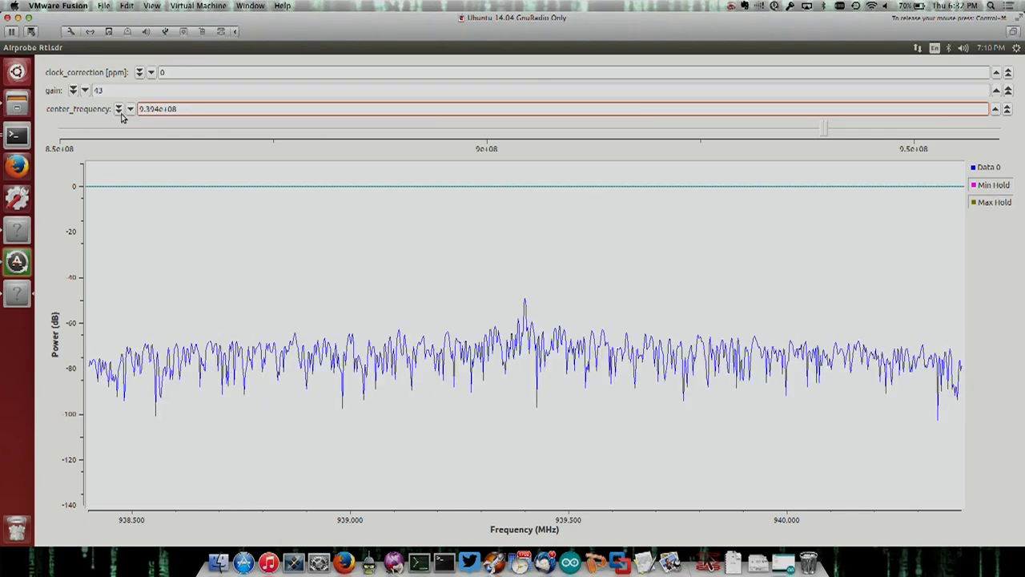
pyautogui.click(119, 112)
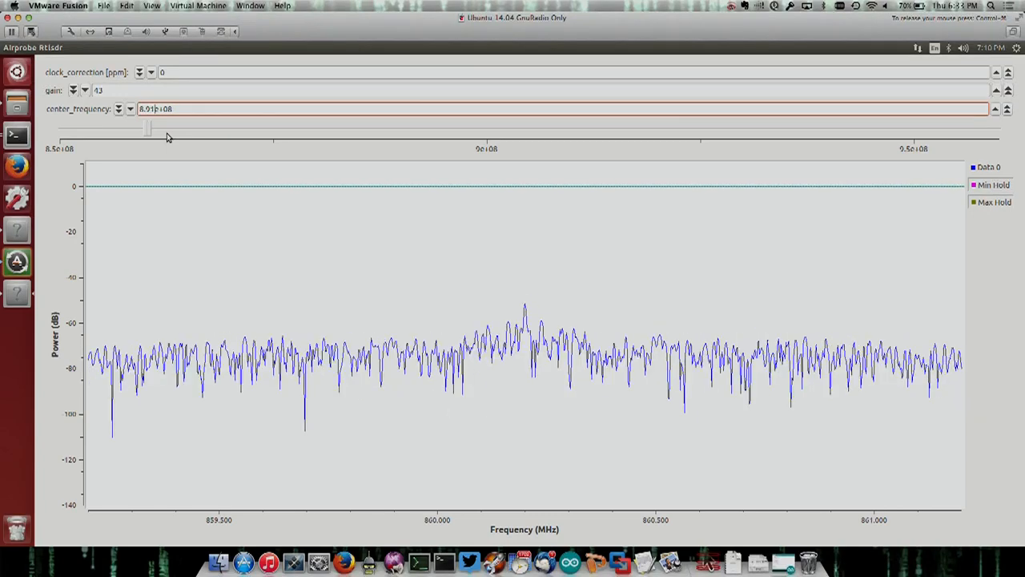
# Retune to about 891 MHz, then step the centre frequency up to about 904 MHz.
pyautogui.moveTo(148, 128); pyautogui.dragTo(415, 128)
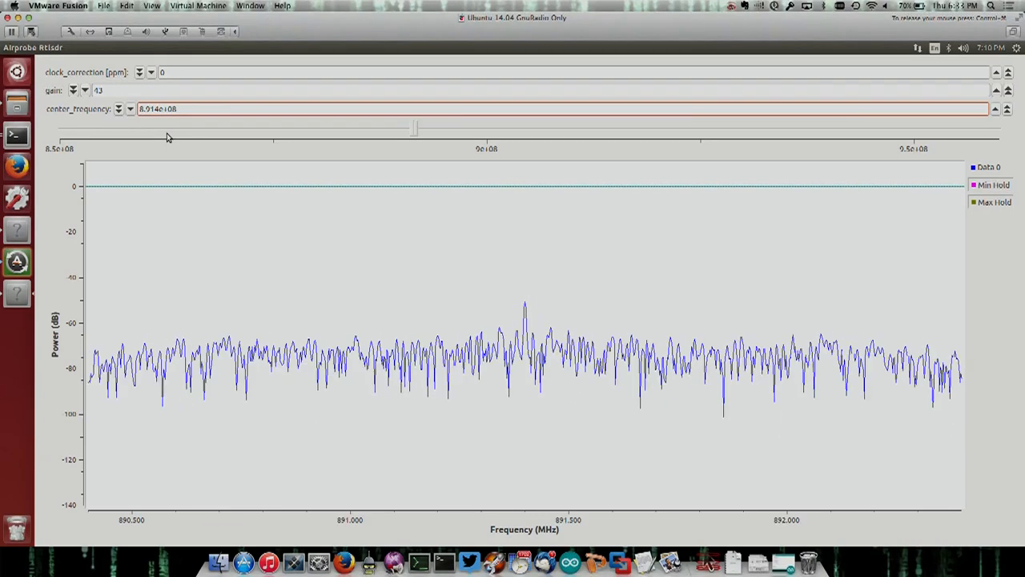
pyautogui.moveTo(641, 393)
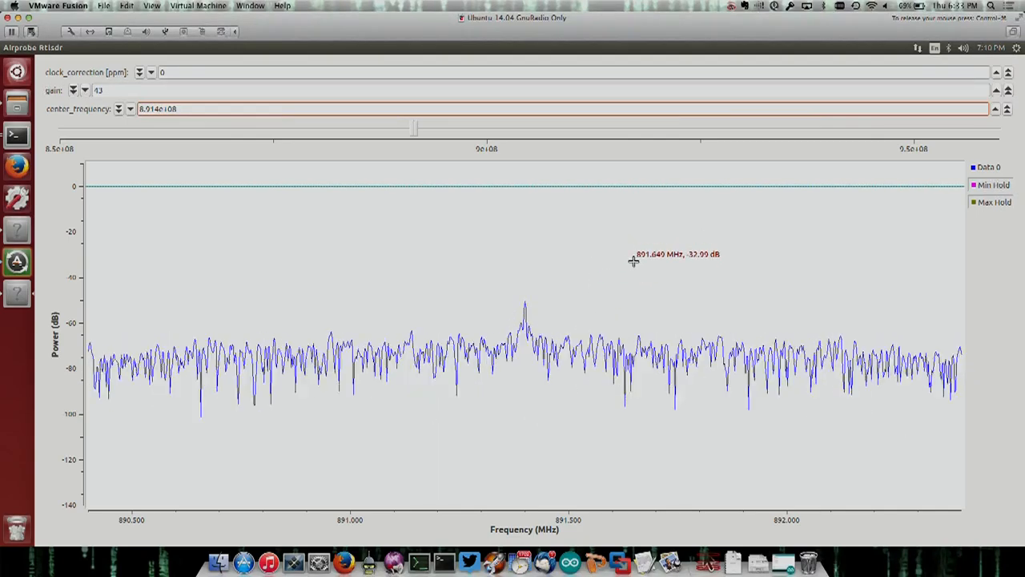
pyautogui.moveTo(865, 131)
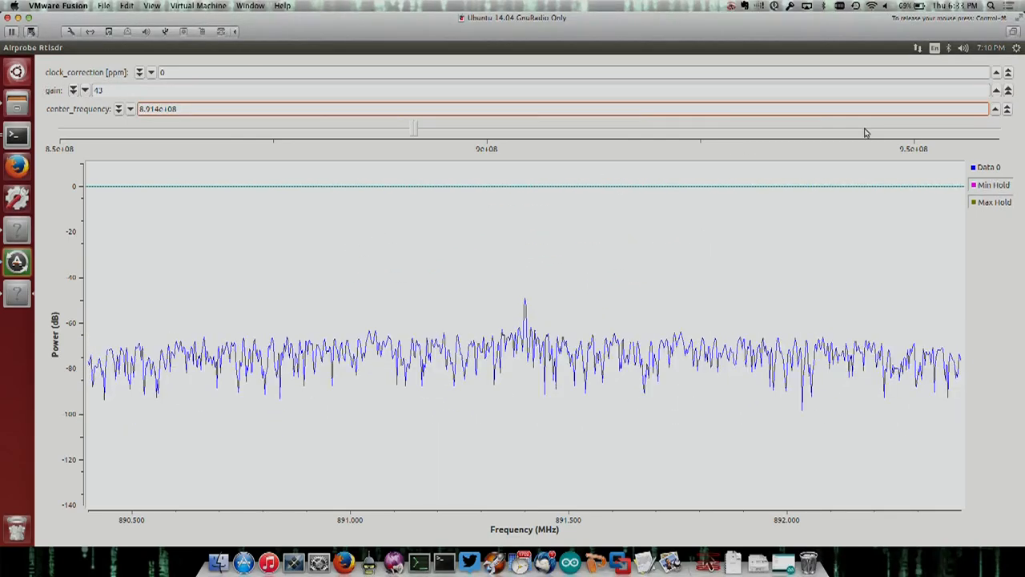
pyautogui.click(997, 106)
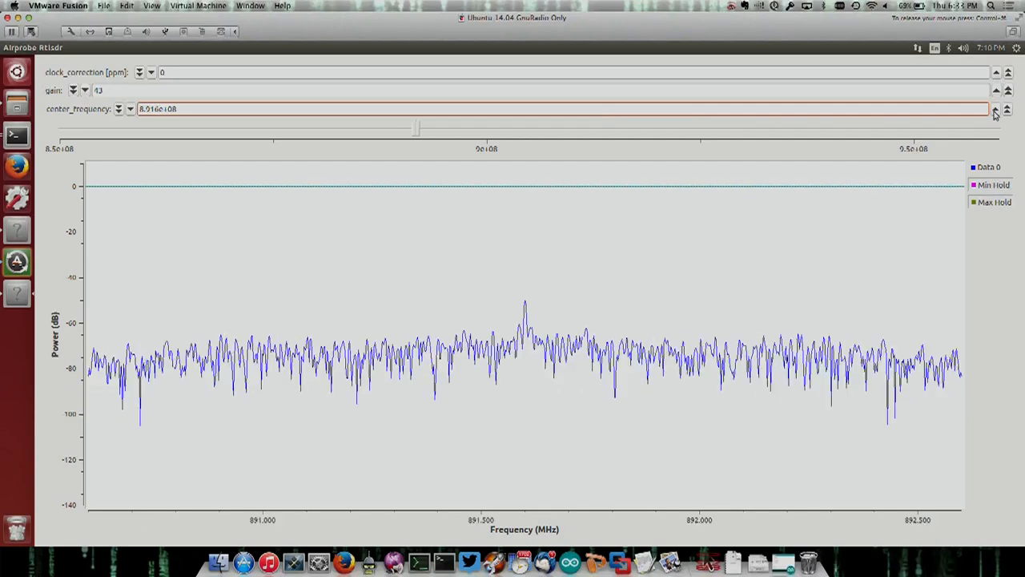
pyautogui.click(1008, 106)
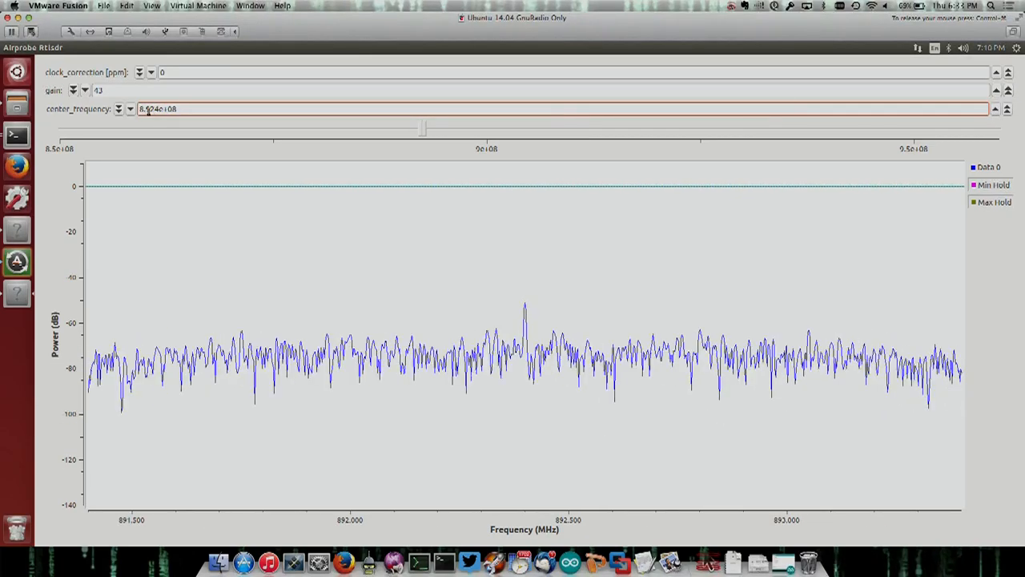
pyautogui.click(131, 108)
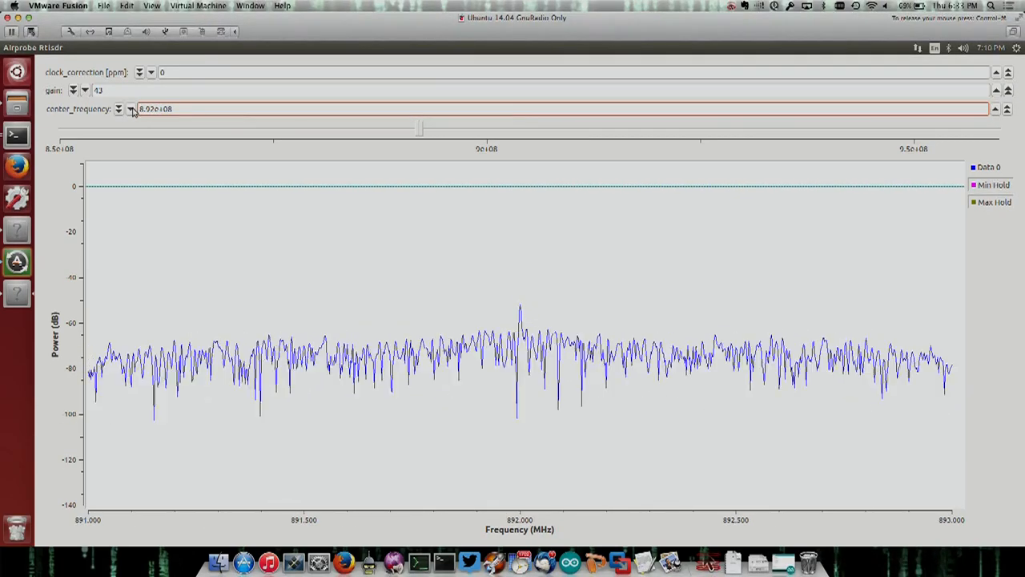
pyautogui.moveTo(705, 168)
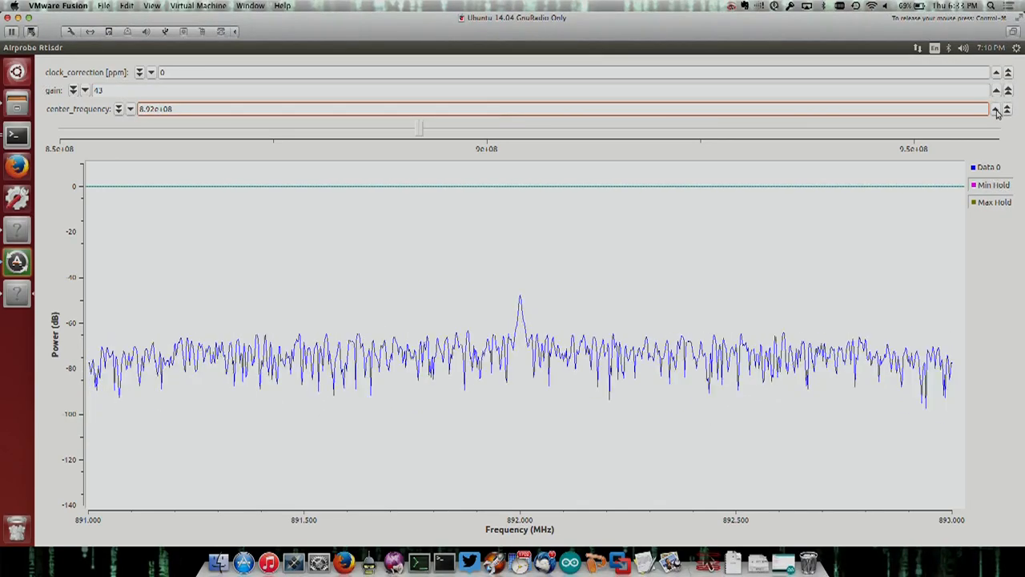
pyautogui.click(996, 106)
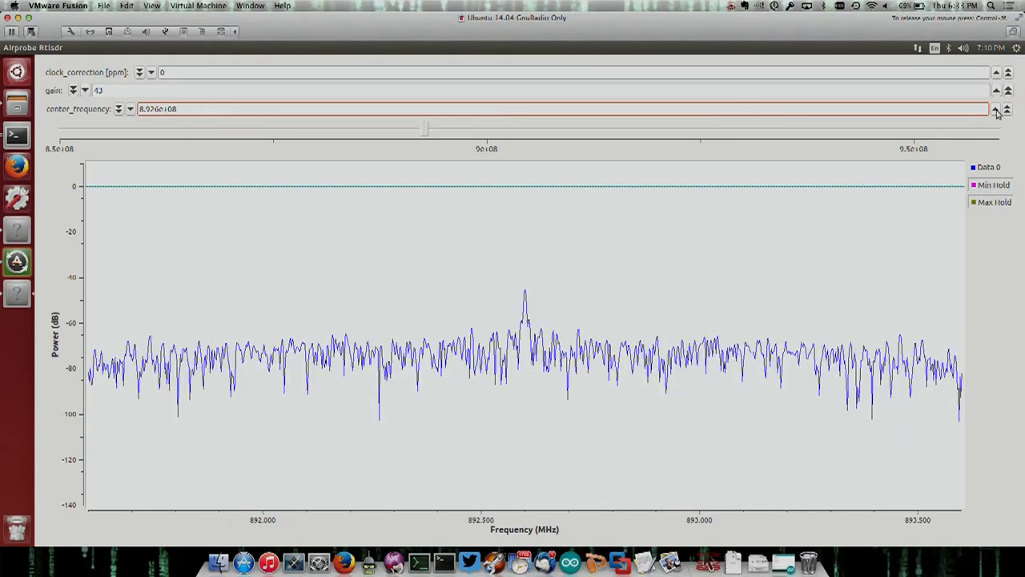
pyautogui.click(997, 105)
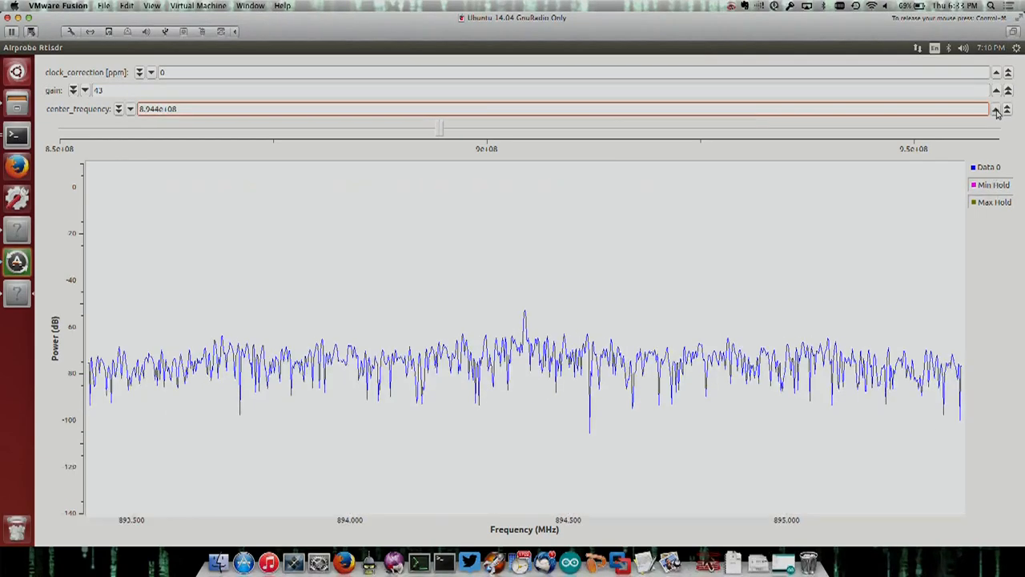
pyautogui.click(997, 105)
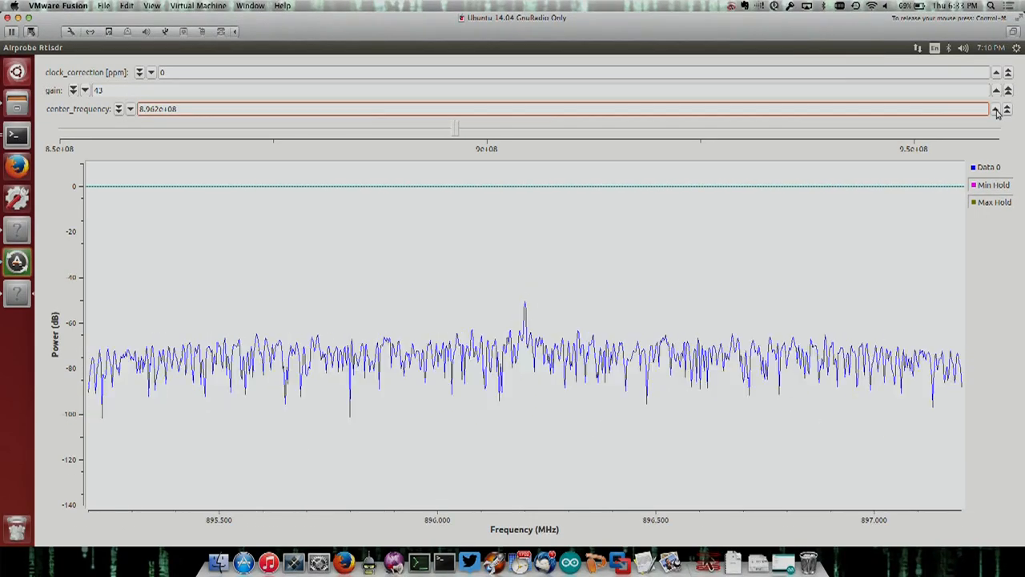
pyautogui.moveTo(544, 338)
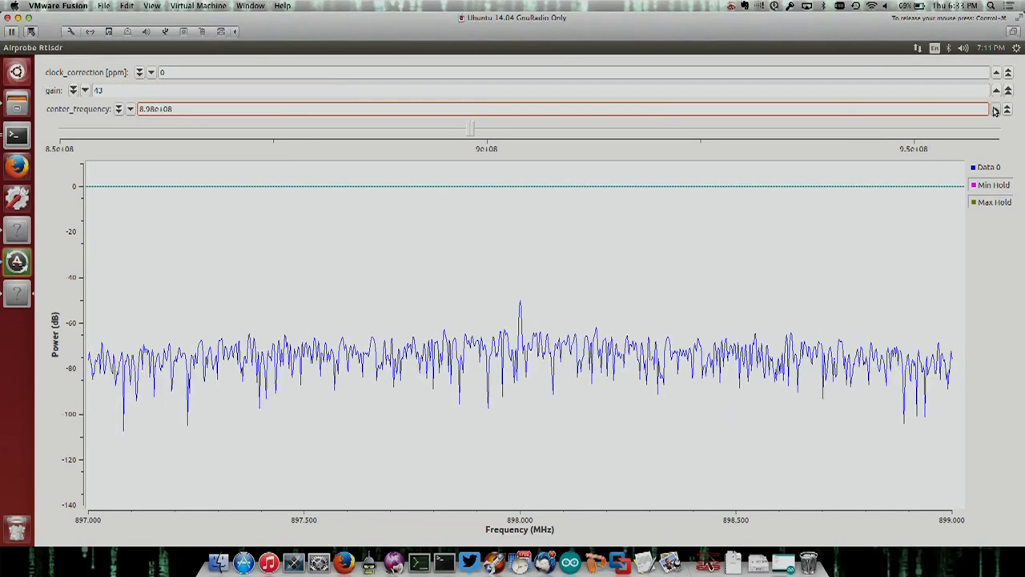
pyautogui.click(1008, 106)
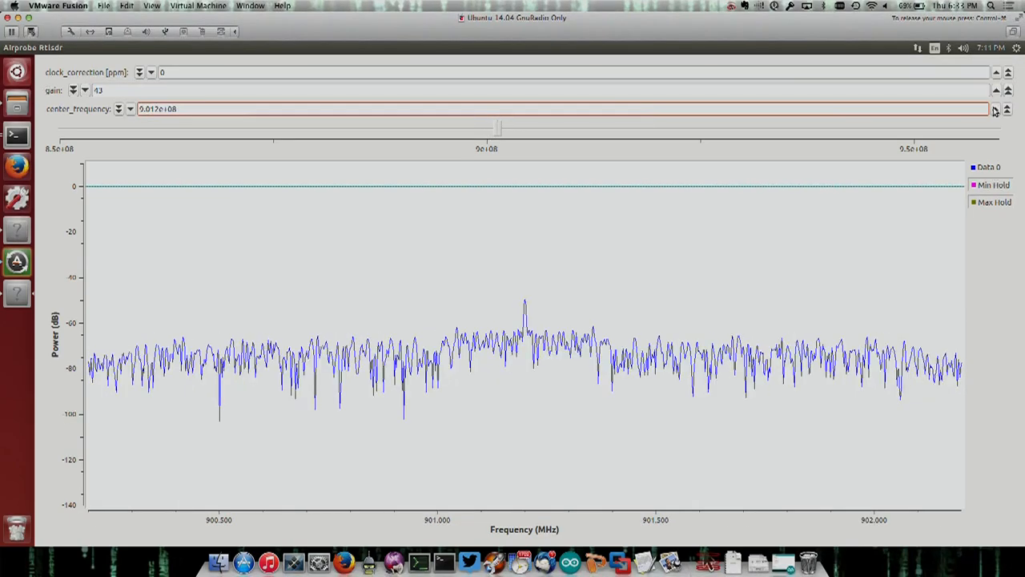
pyautogui.click(1007, 106)
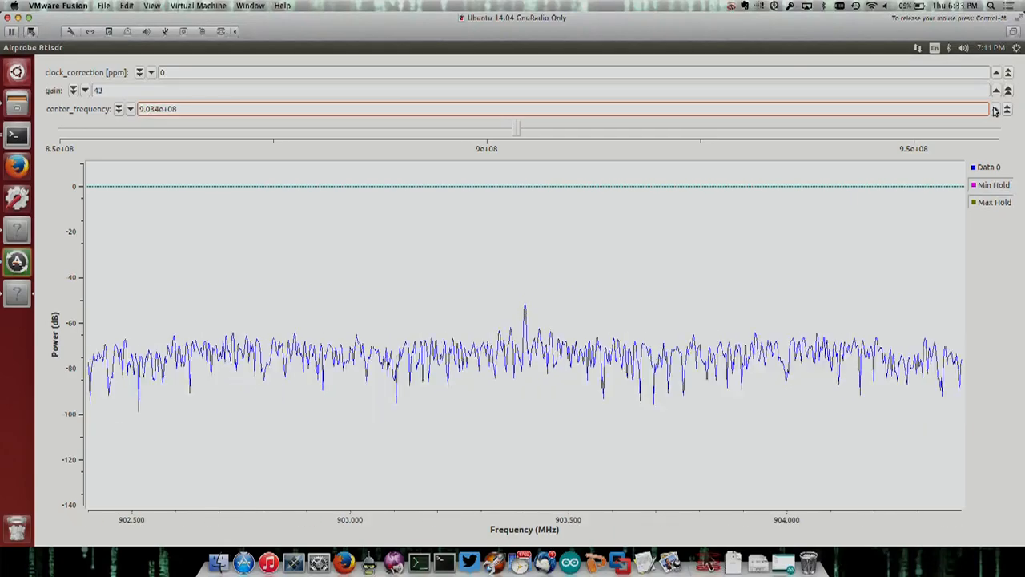
pyautogui.click(1007, 105)
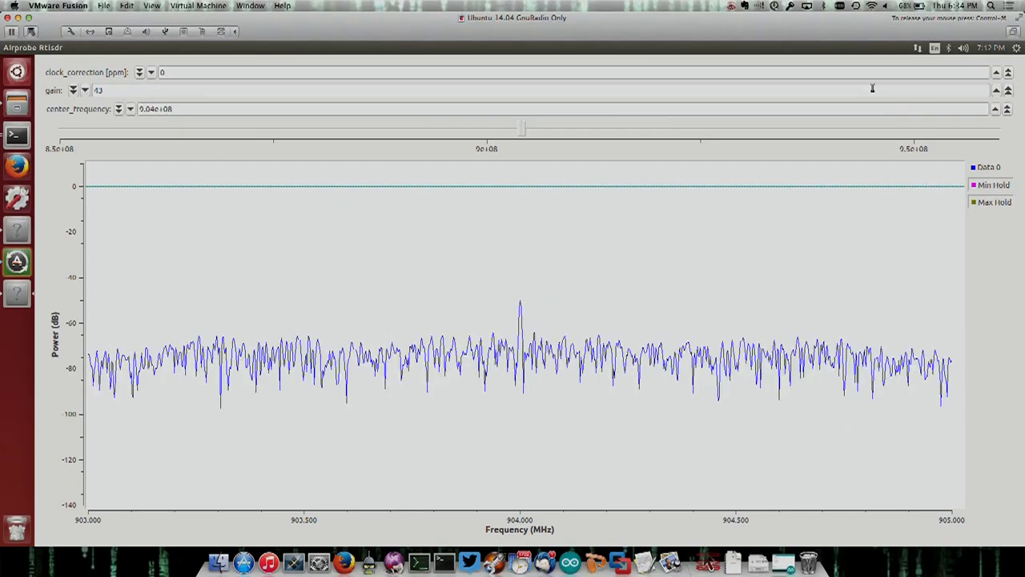
# Increase the clock correction from 0 to about 28 ppm with the spectrum centred on 904 MHz.
pyautogui.click(997, 69)
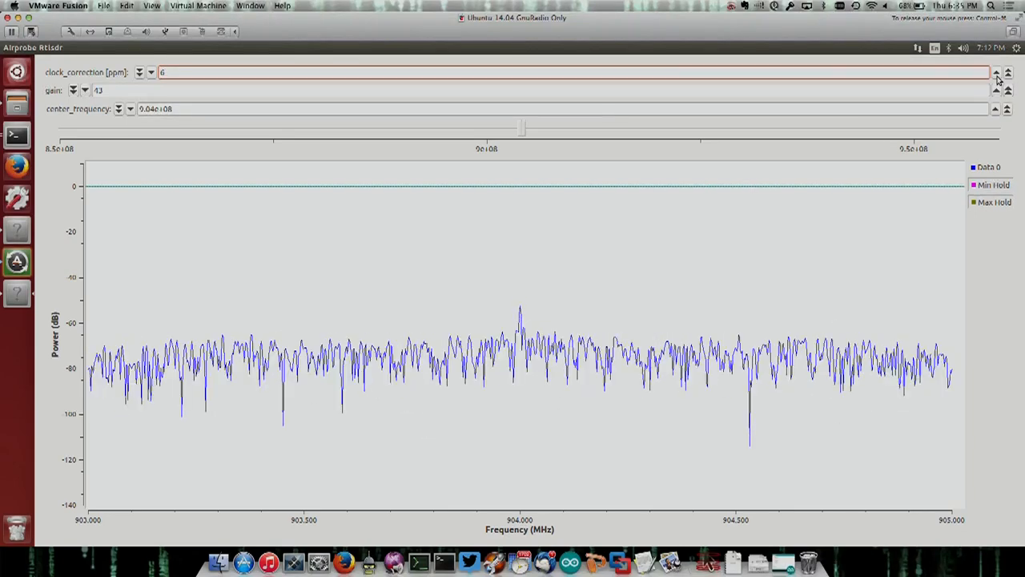
pyautogui.click(997, 71)
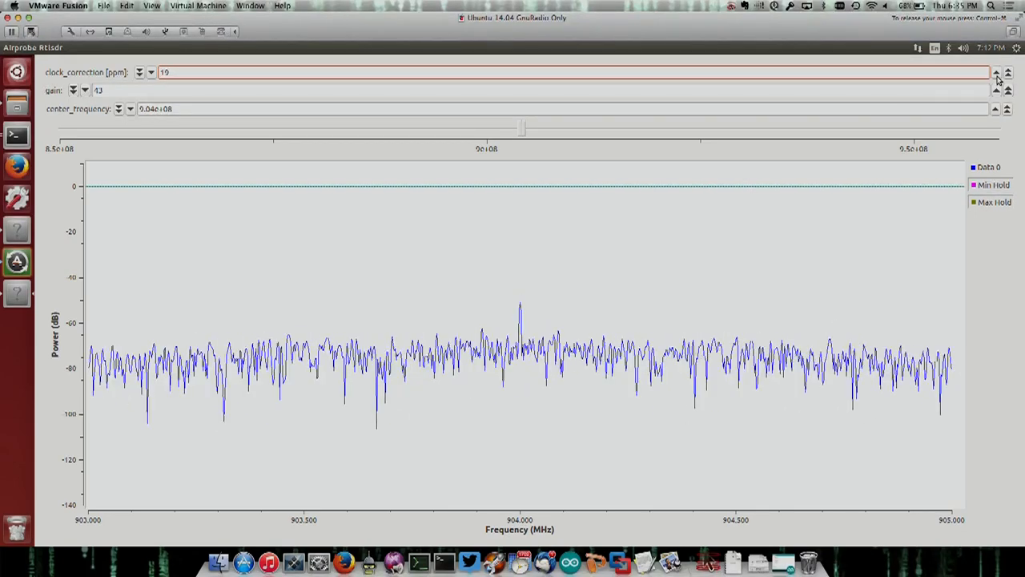
pyautogui.click(996, 70)
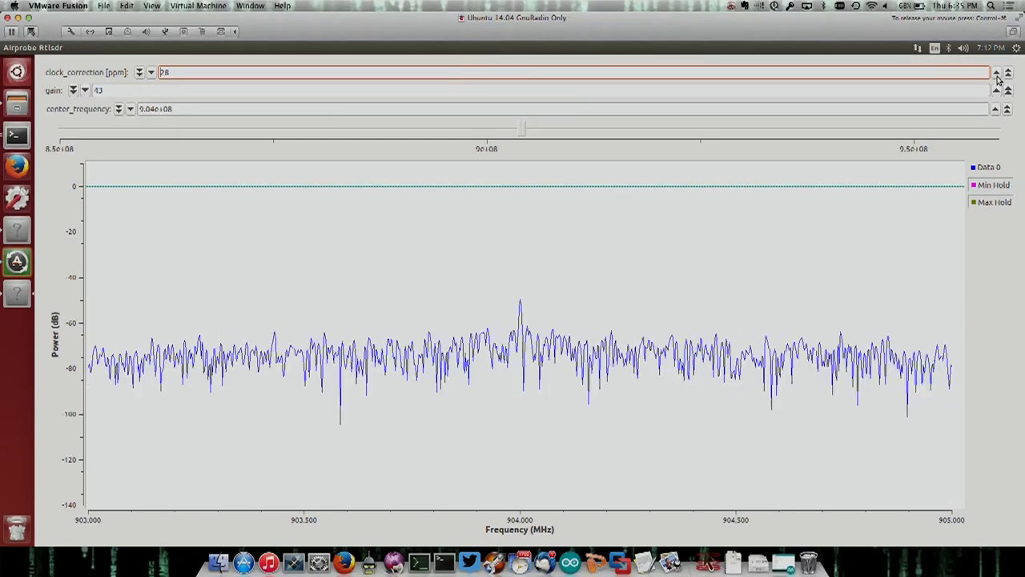
pyautogui.click(996, 70)
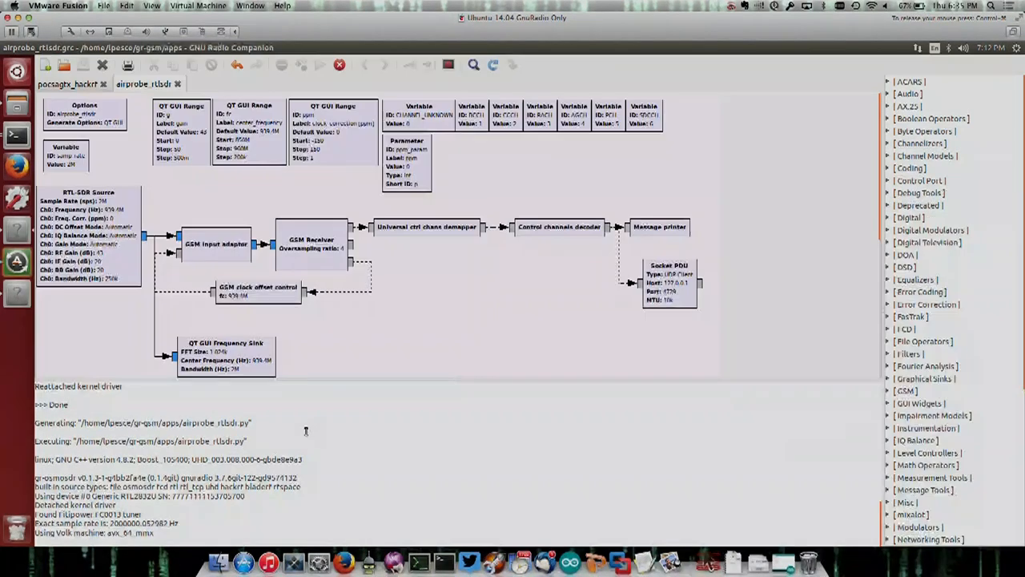
pyautogui.moveTo(457, 365)
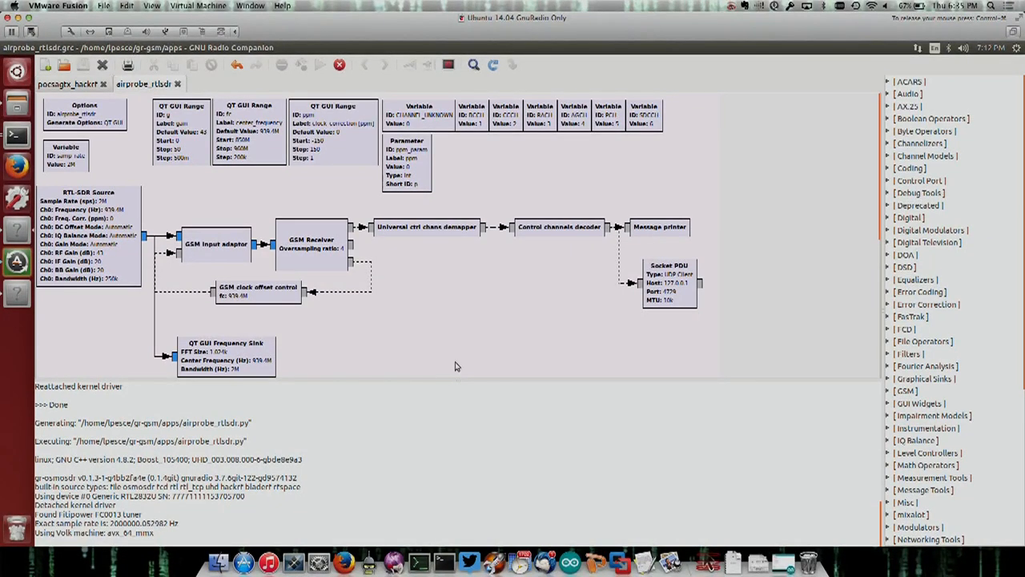
pyautogui.moveTo(694, 301)
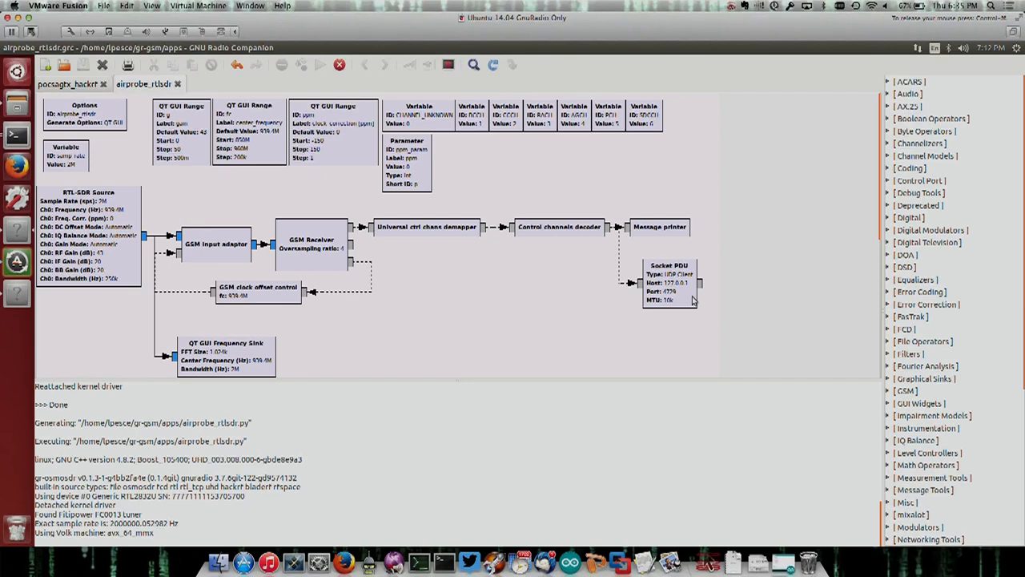
pyautogui.moveTo(583, 269)
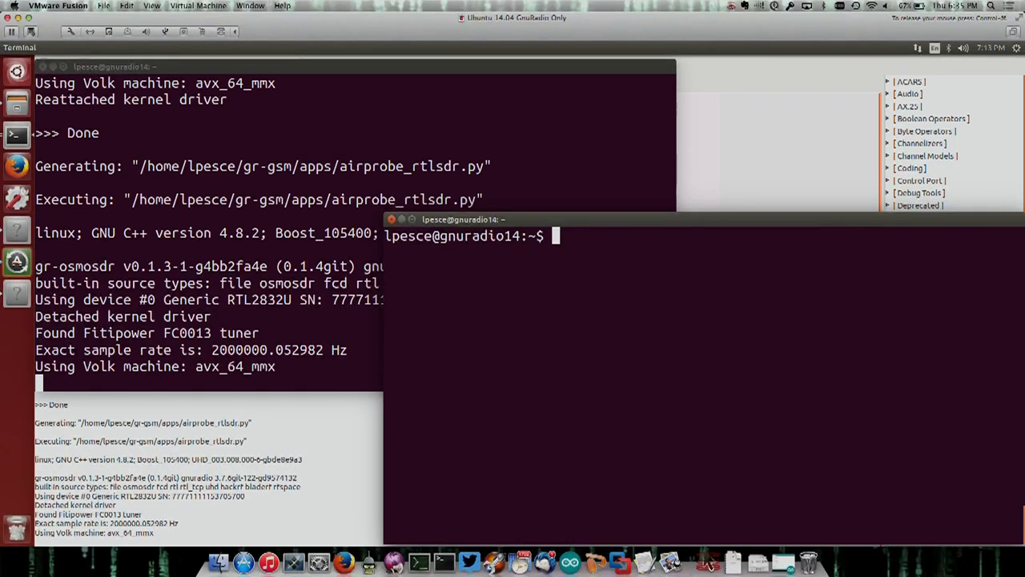
# Print wireshark-airprobe.sh with cat and enlarge the terminal to read it.
pyautogui.write('cat wireshark-airprobe.sh')
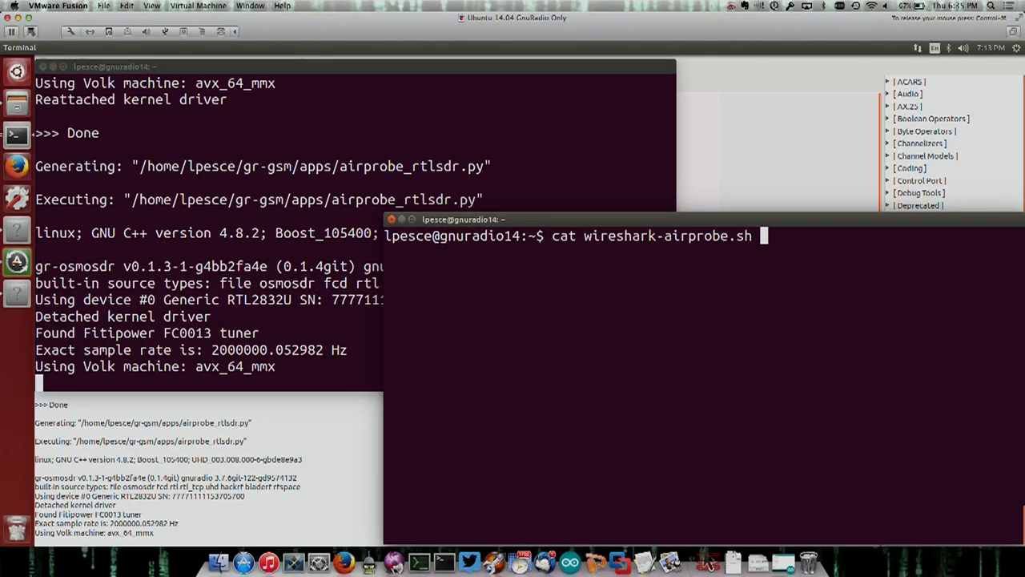
pyautogui.press('Return')
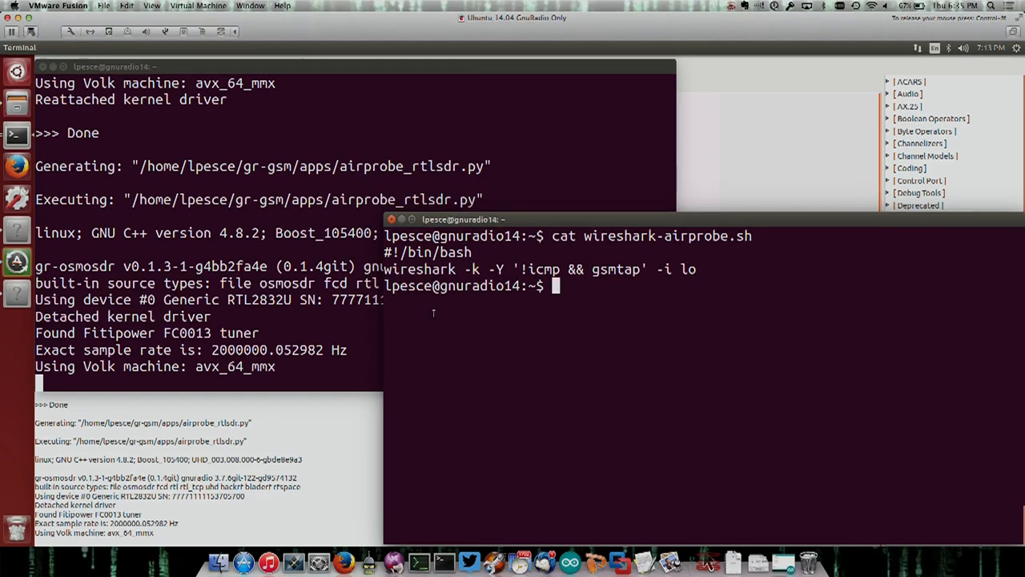
pyautogui.moveTo(463, 217); pyautogui.dragTo(335, 158)
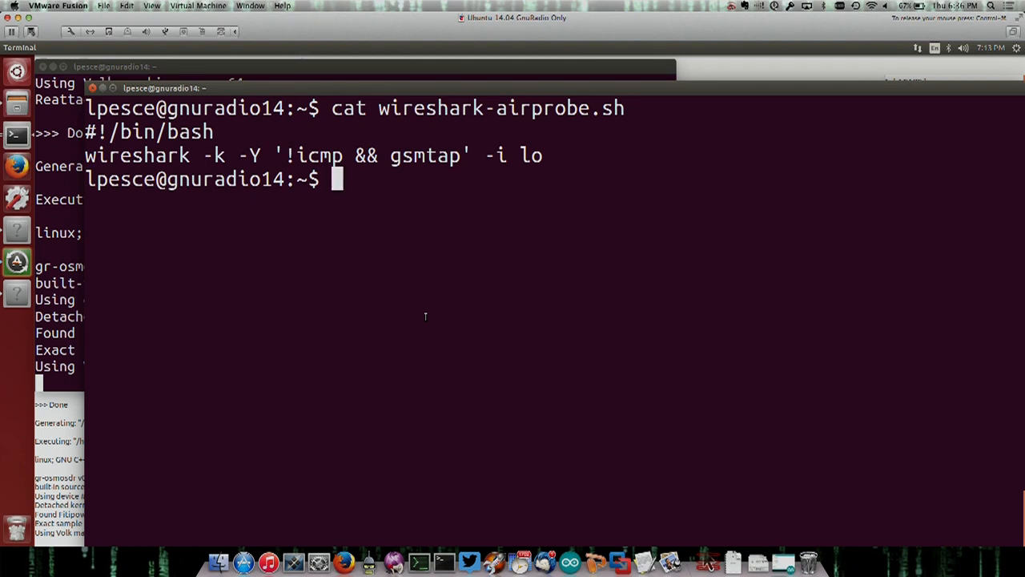
pyautogui.moveTo(490, 247)
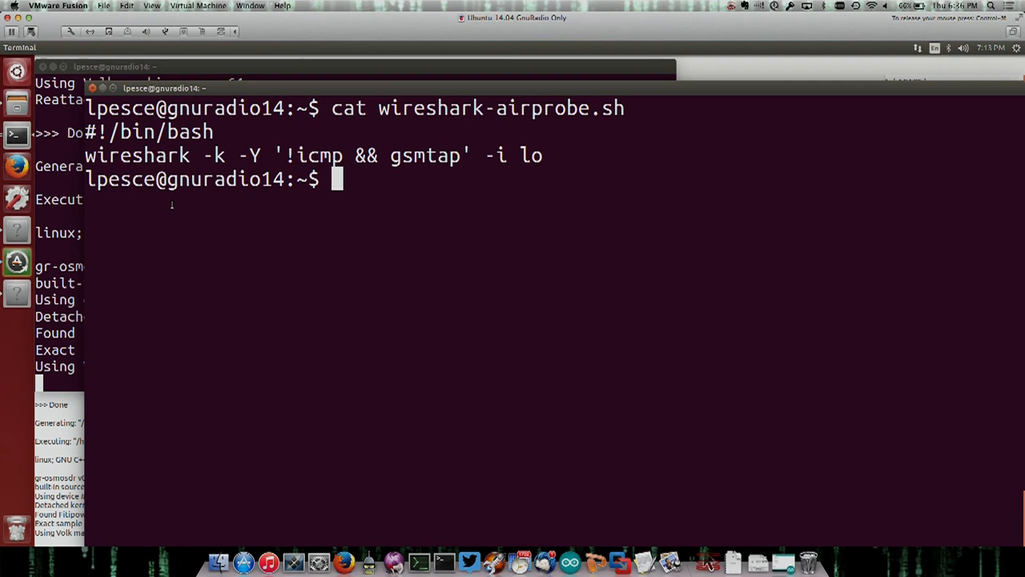
pyautogui.moveTo(456, 237)
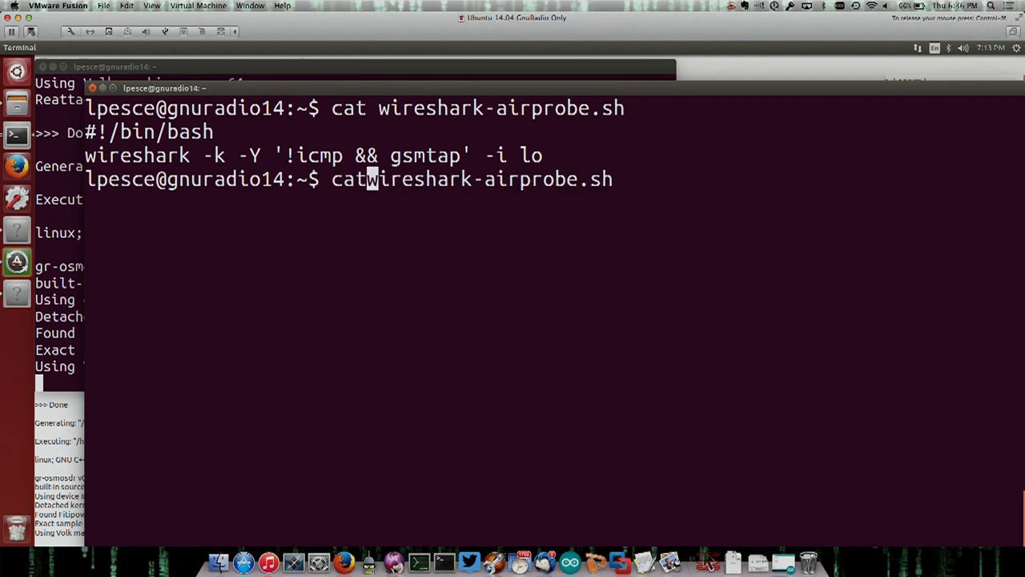
# Relaunch wireshark-airprobe.sh with sudo after the permission error and dismiss the Lua warning.
pyautogui.press('Return')
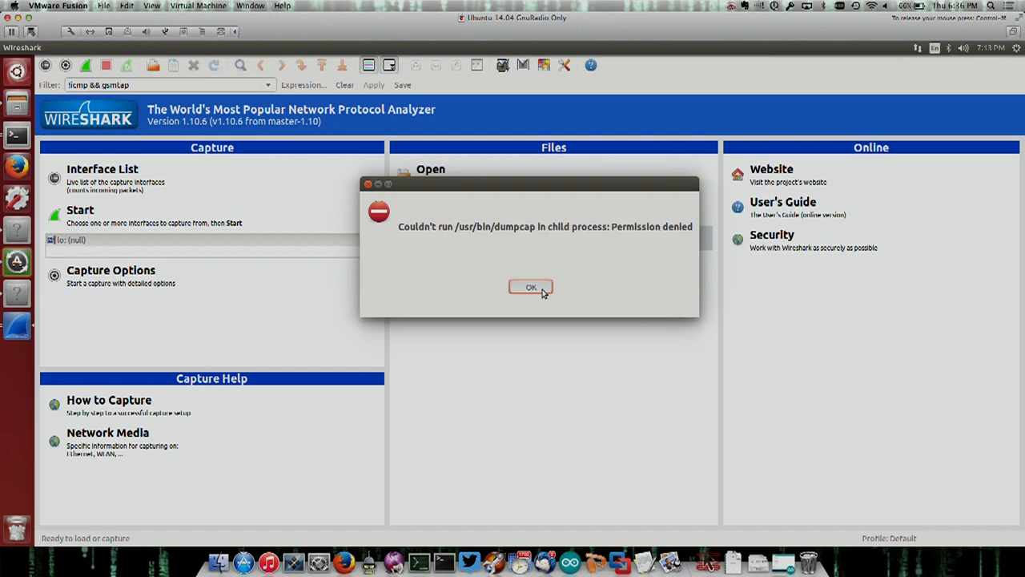
pyautogui.click(530, 287)
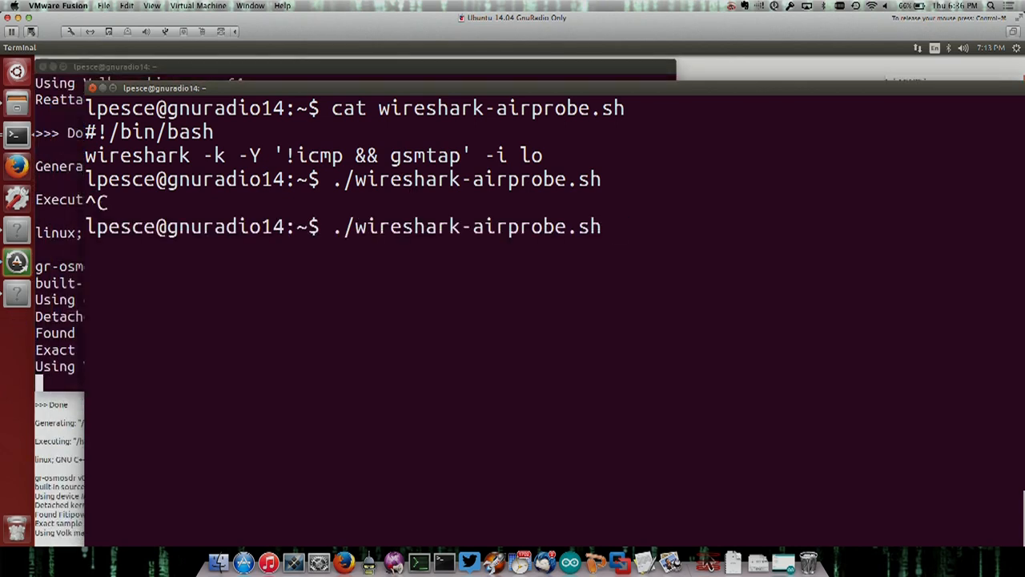
pyautogui.write('sudo ./wireshark-airprobe.sh')
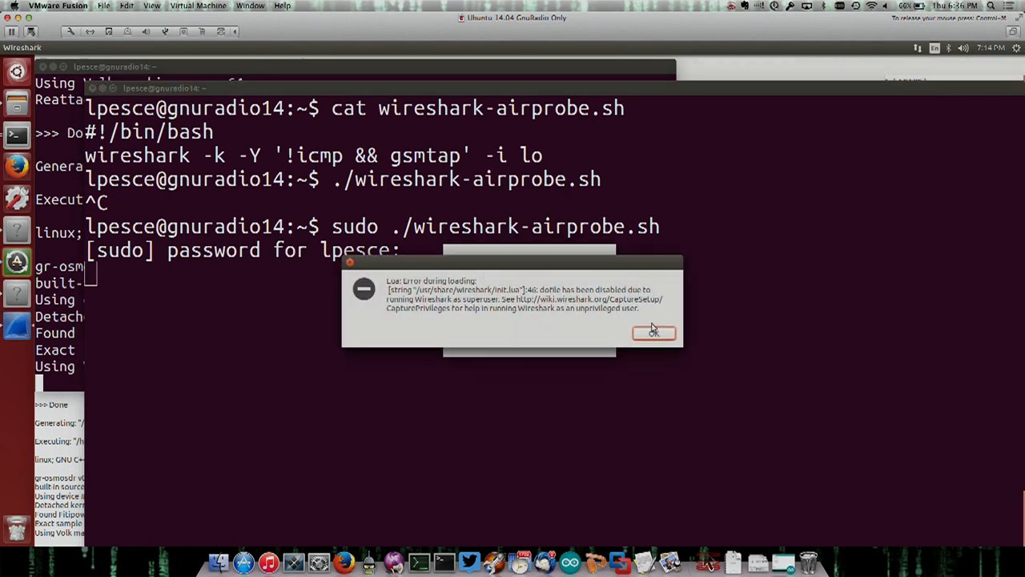
pyautogui.click(653, 332)
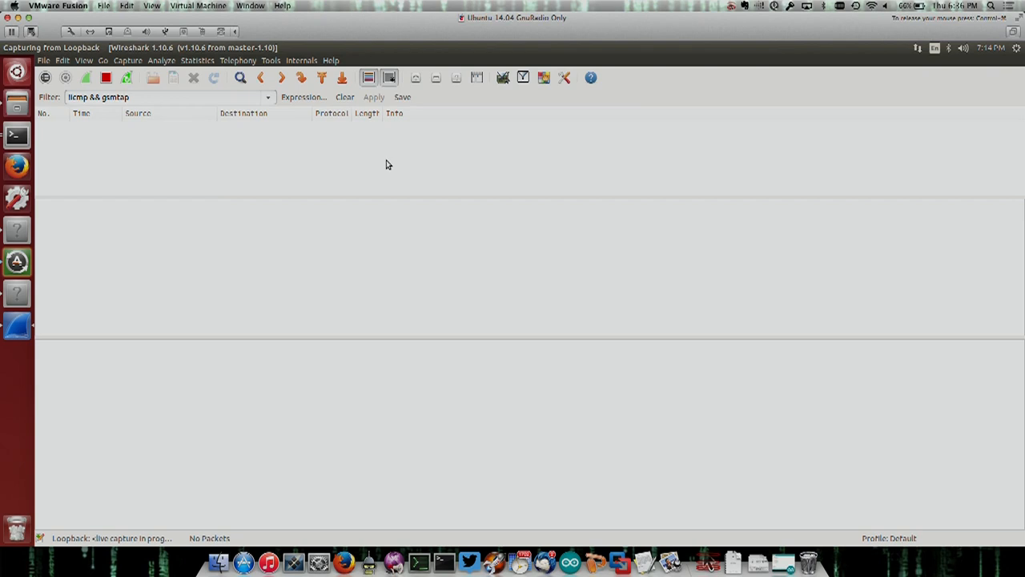
pyautogui.moveTo(72, 88)
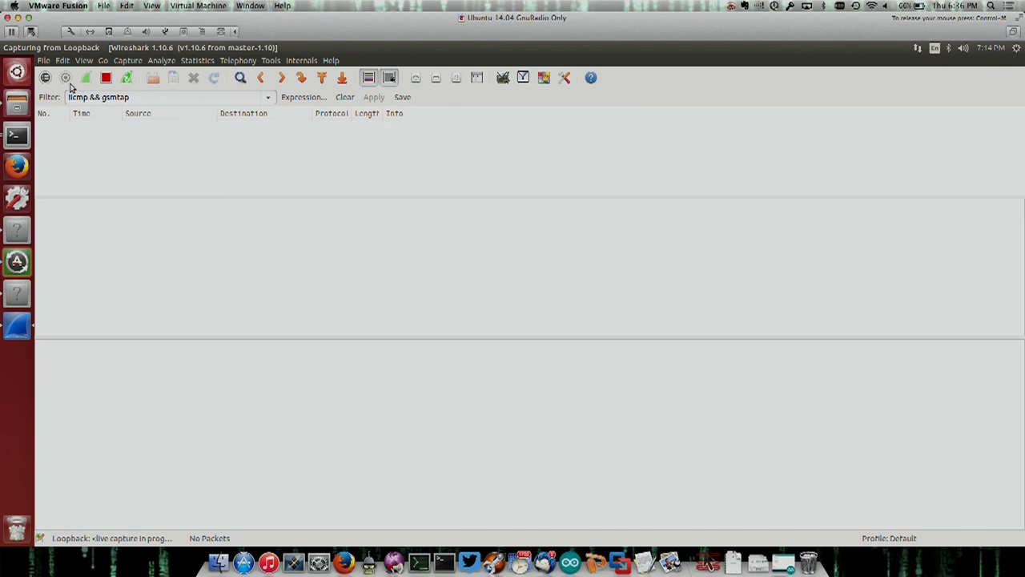
# Stop the live loopback capture and load home-gsm.pcap from recent files.
pyautogui.click(106, 77)
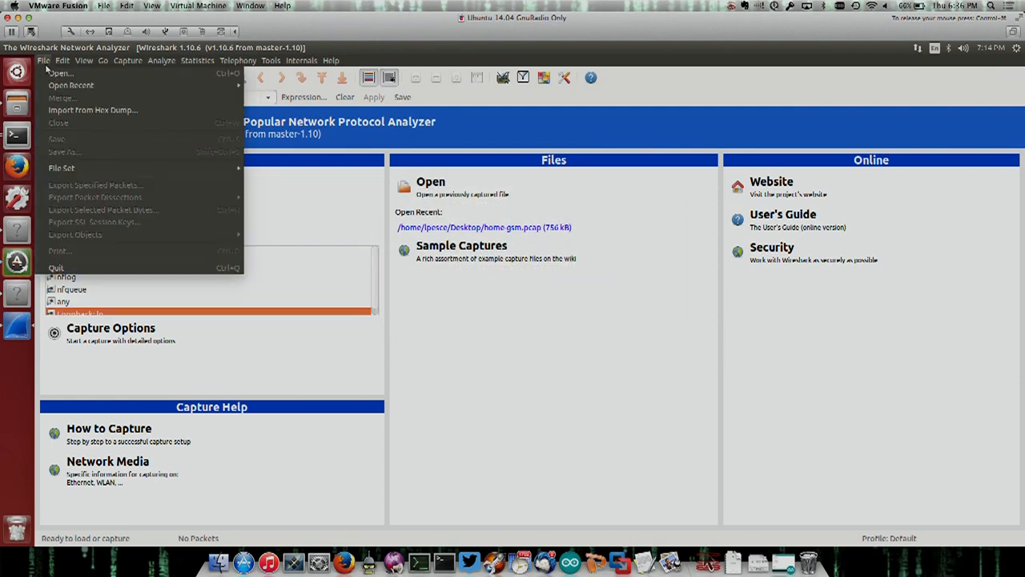
pyautogui.moveTo(71, 84)
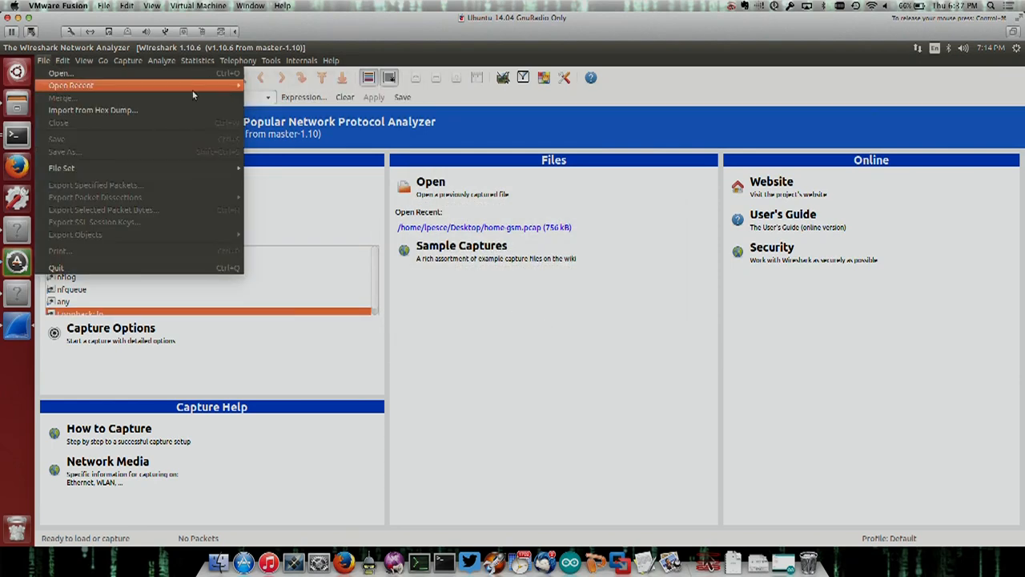
pyautogui.click(484, 228)
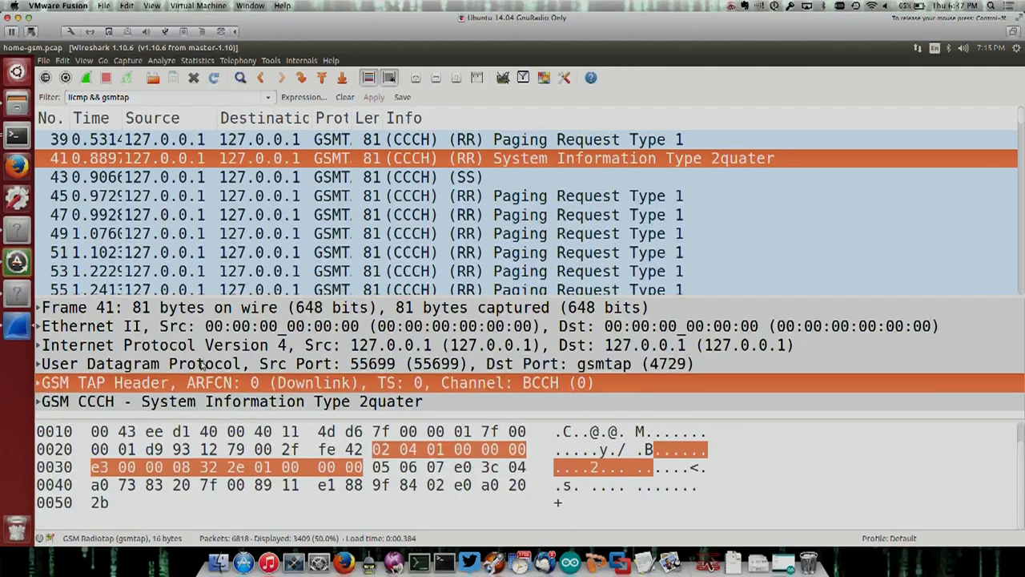
# Expand the GSM CCCH System Information, L2 Pseudo Length and Protocol Discriminator fields.
pyautogui.click(39, 382)
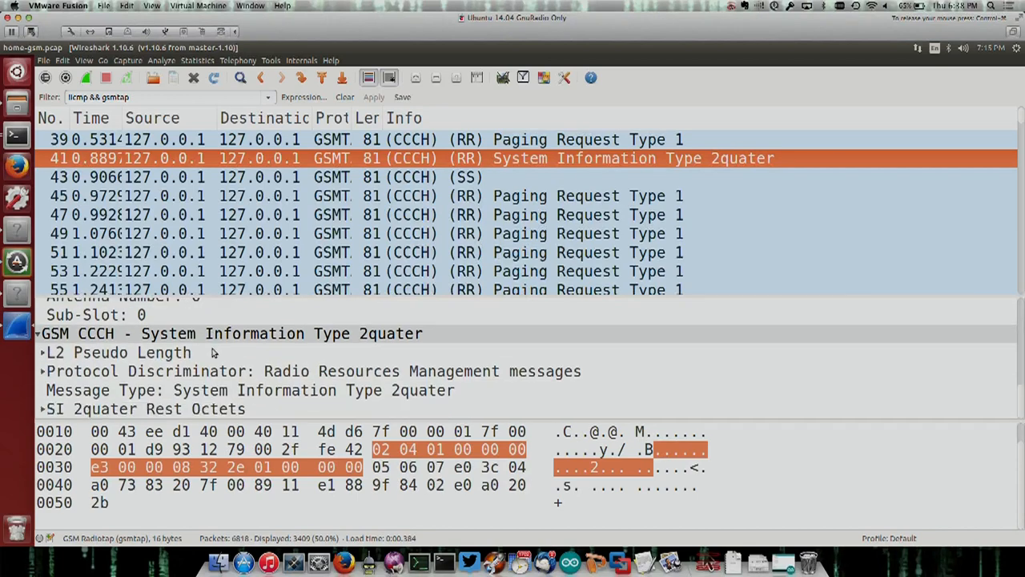
pyautogui.moveTo(65, 365)
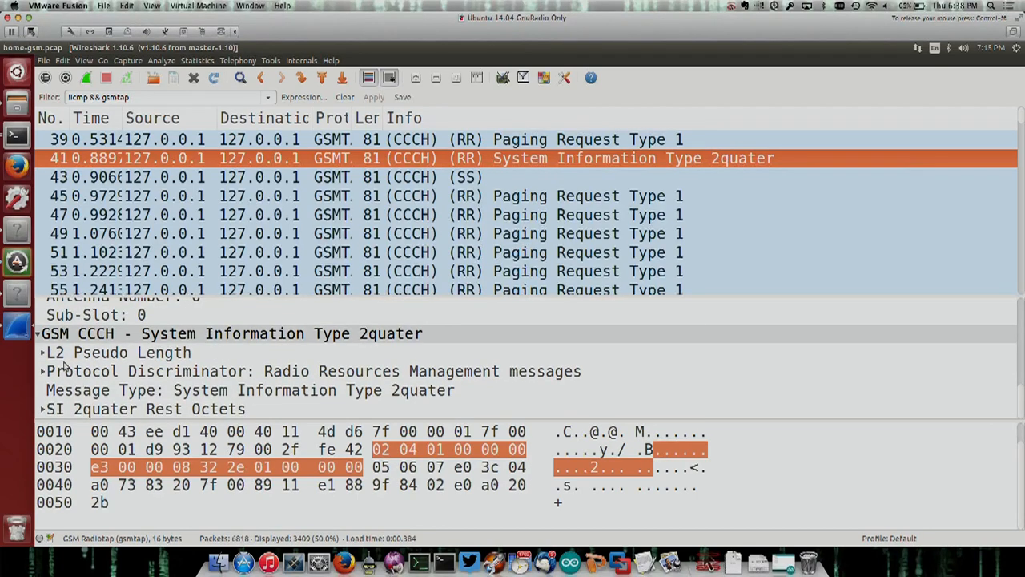
pyautogui.click(39, 352)
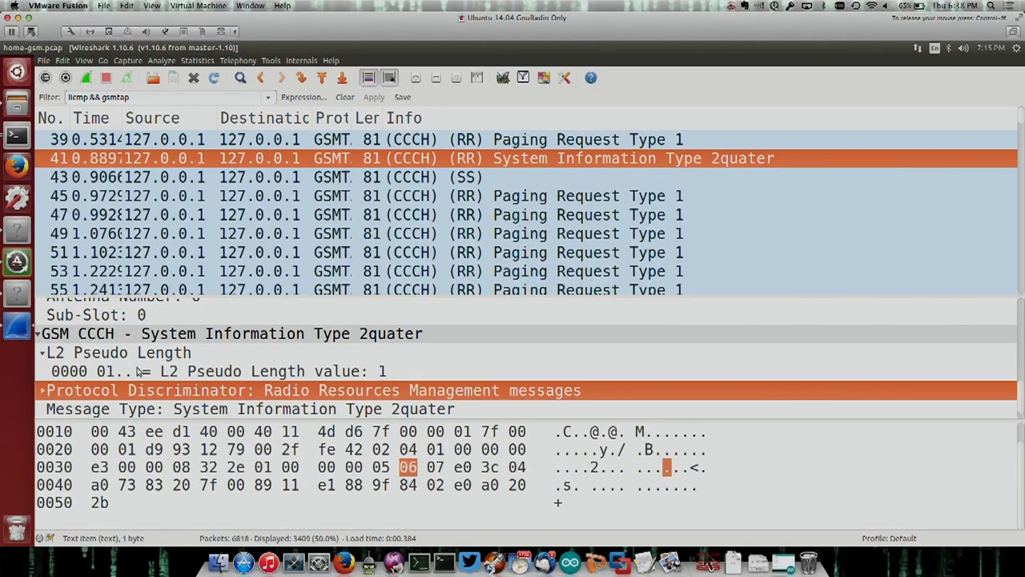
pyautogui.click(44, 391)
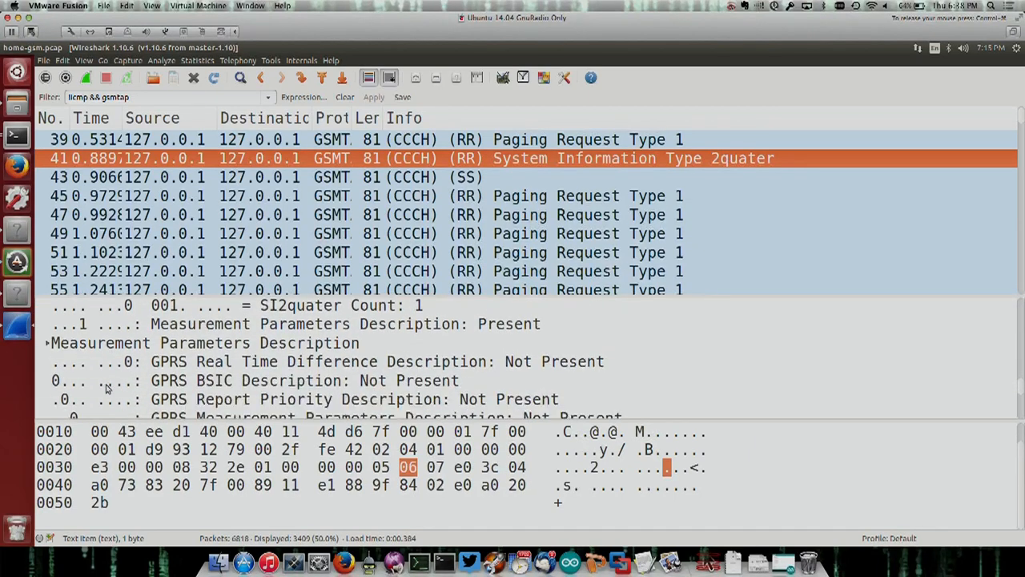
pyautogui.scroll(-3)
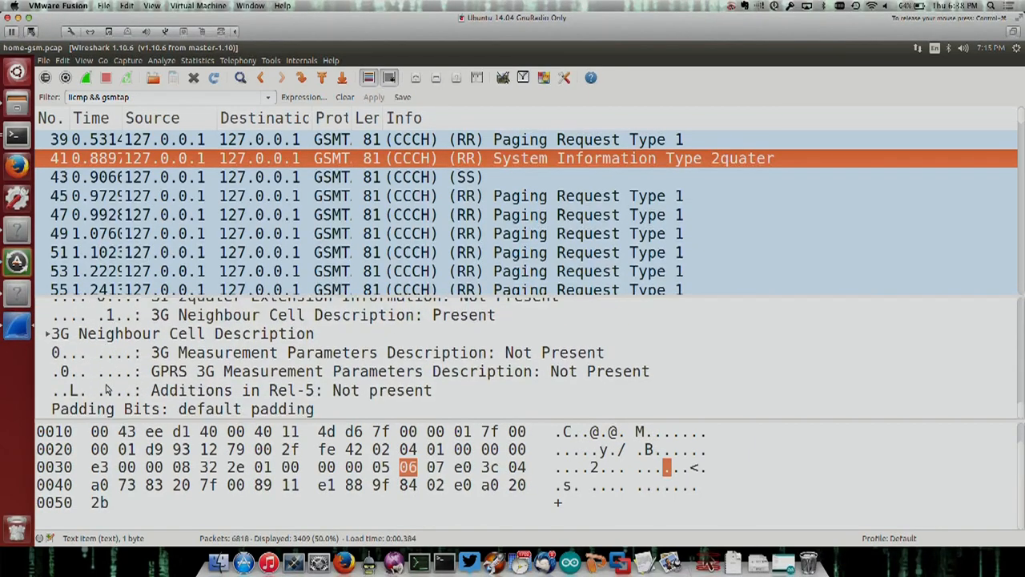
pyautogui.moveTo(268, 384)
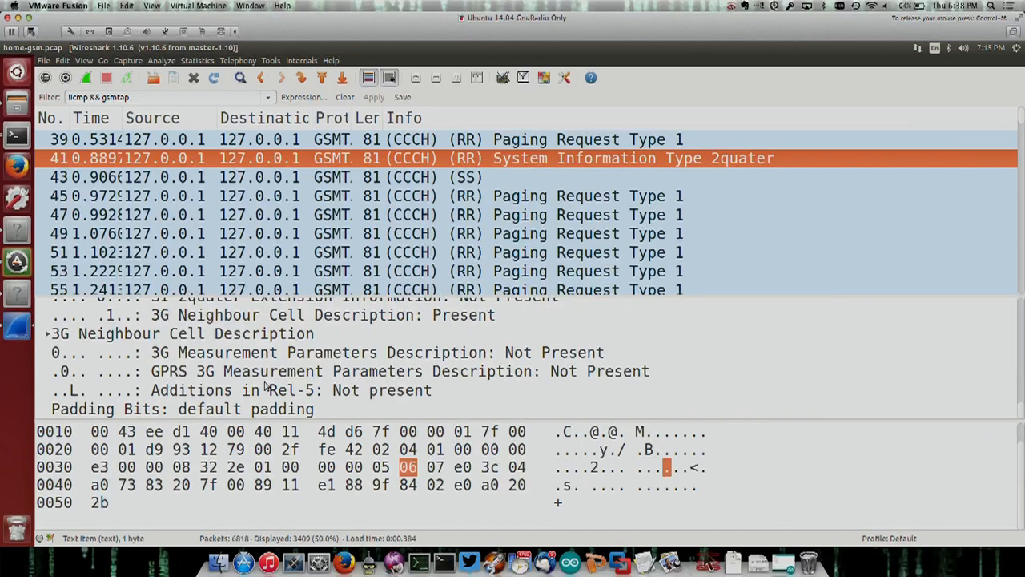
pyautogui.moveTo(447, 302)
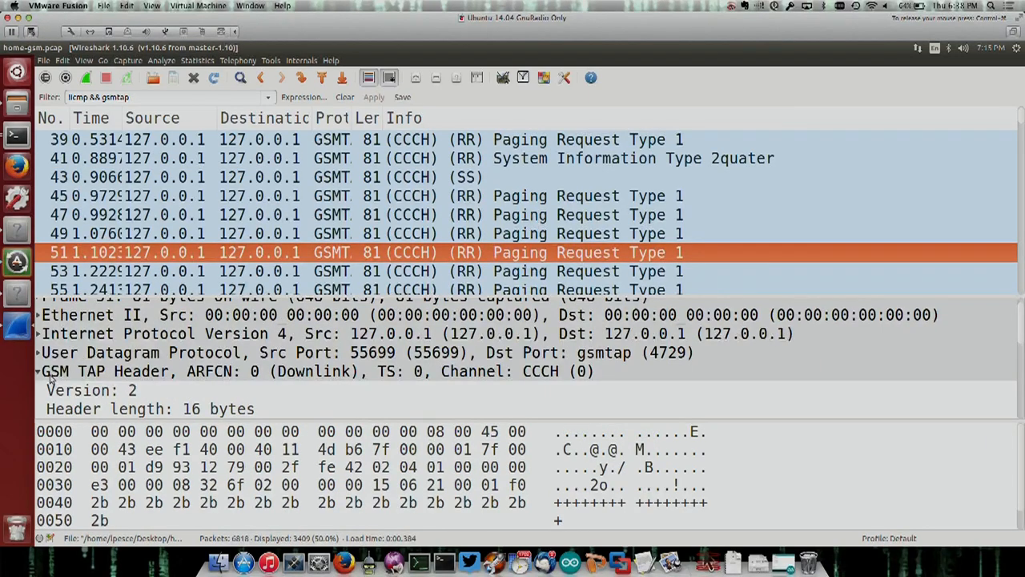
# Expand the Paging Request's GSM CCCH, Channel Needed and Mobile Identity fields.
pyautogui.click(40, 372)
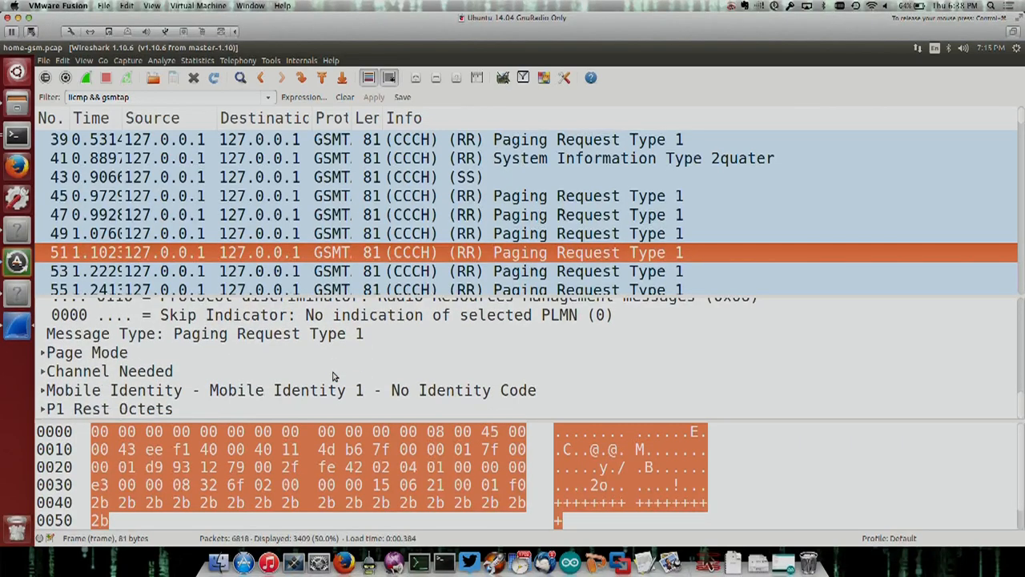
pyautogui.moveTo(45, 393)
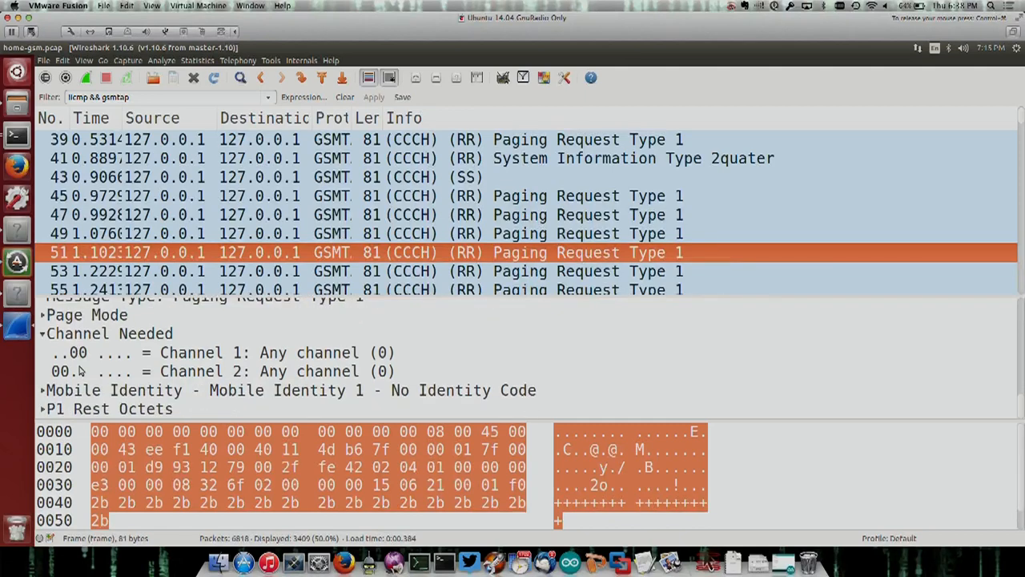
pyautogui.click(45, 391)
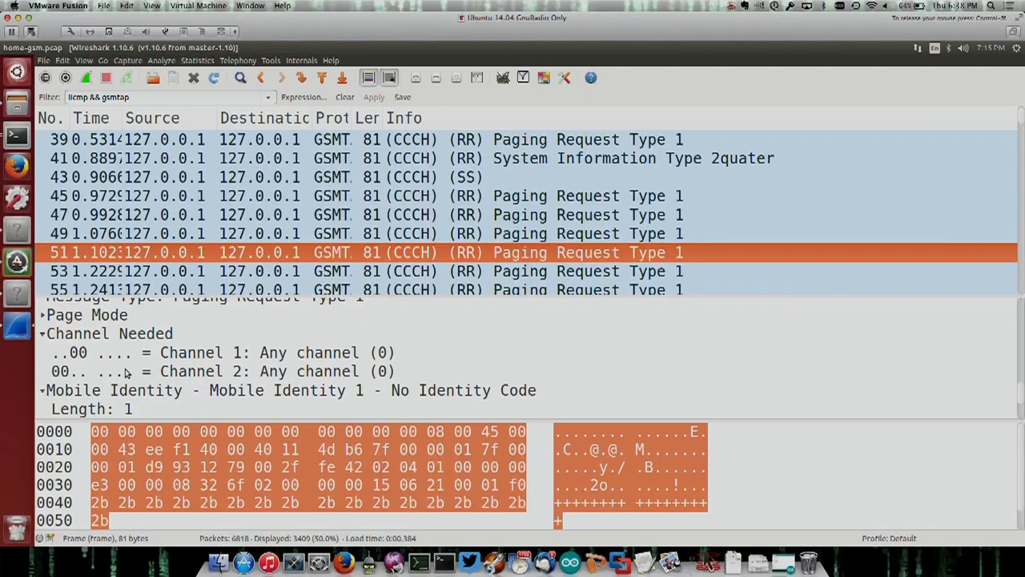
pyautogui.click(41, 390)
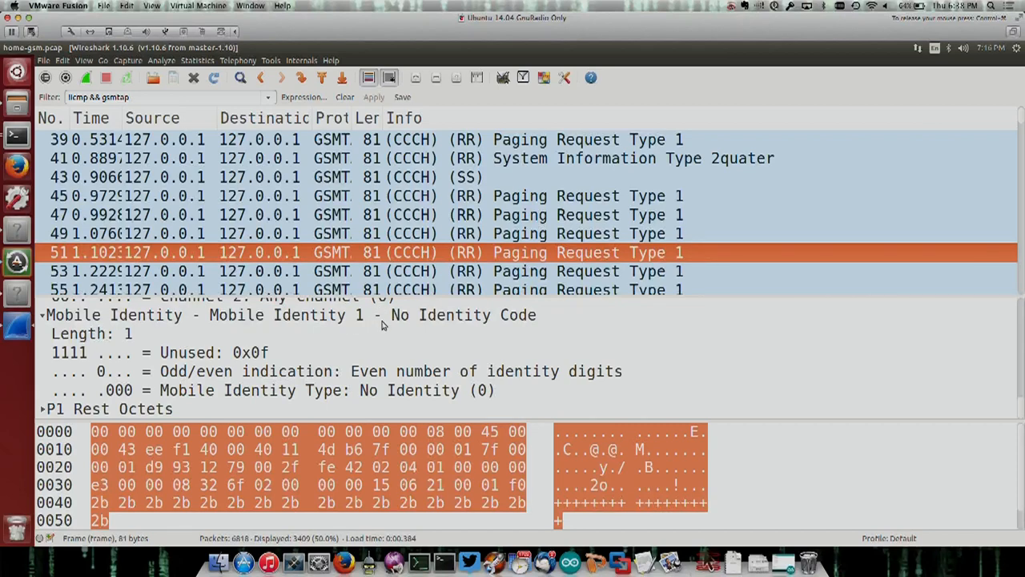
pyautogui.scroll(-3)
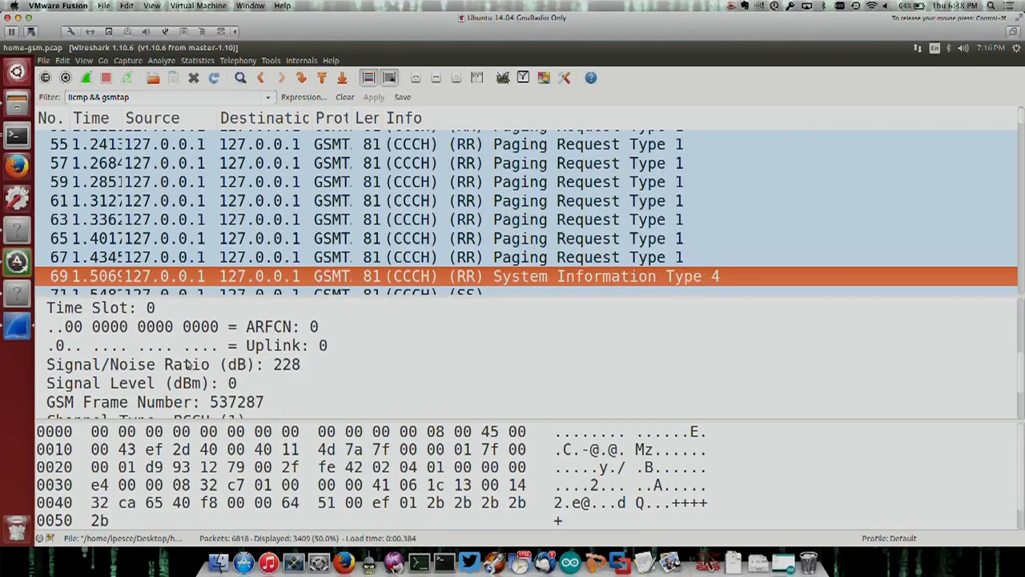
# Expand Cell Selection and RACH Control Parameters and highlight the Channel Description - CBCH bytes.
pyautogui.scroll(-3)
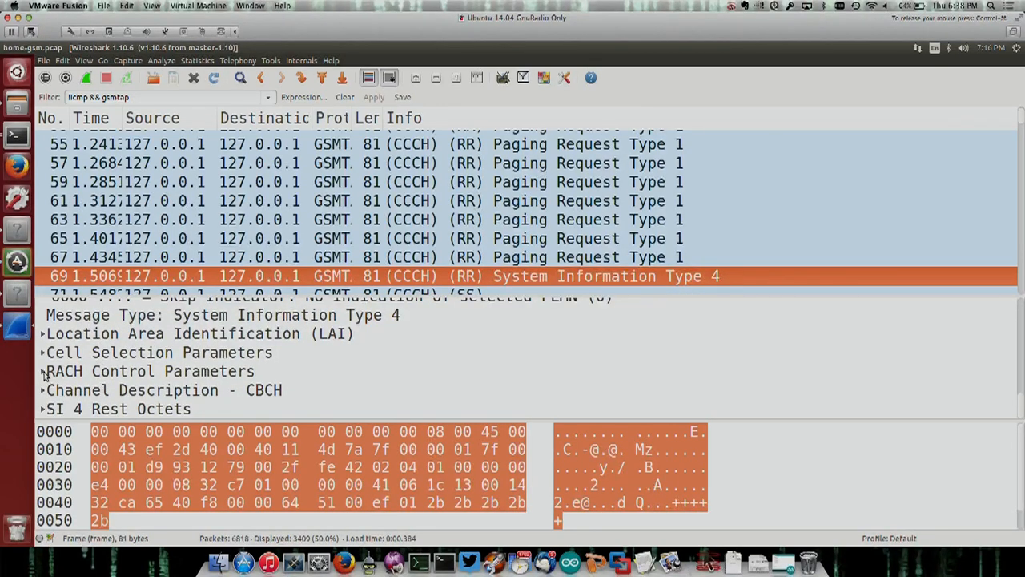
pyautogui.click(47, 353)
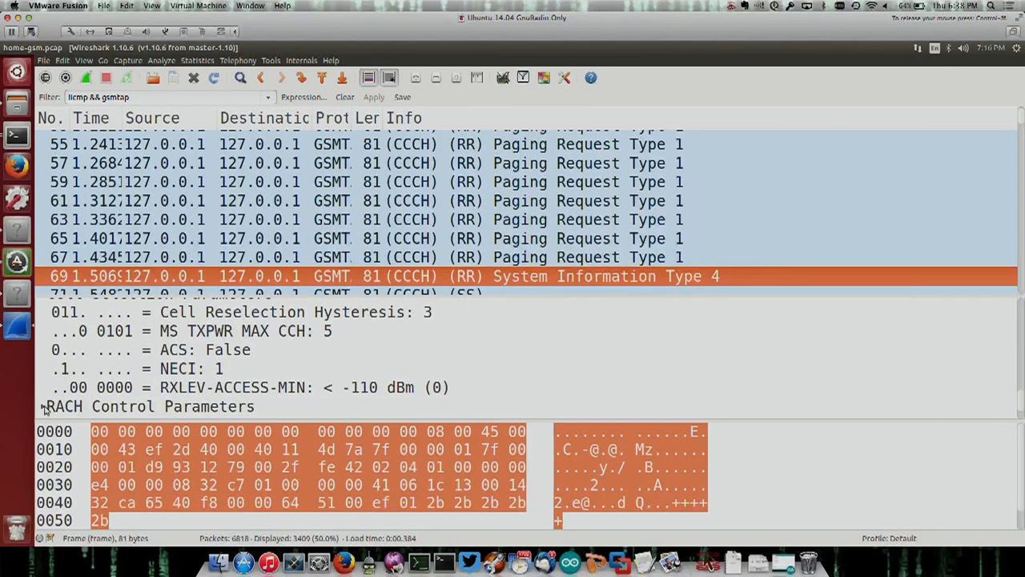
pyautogui.click(45, 407)
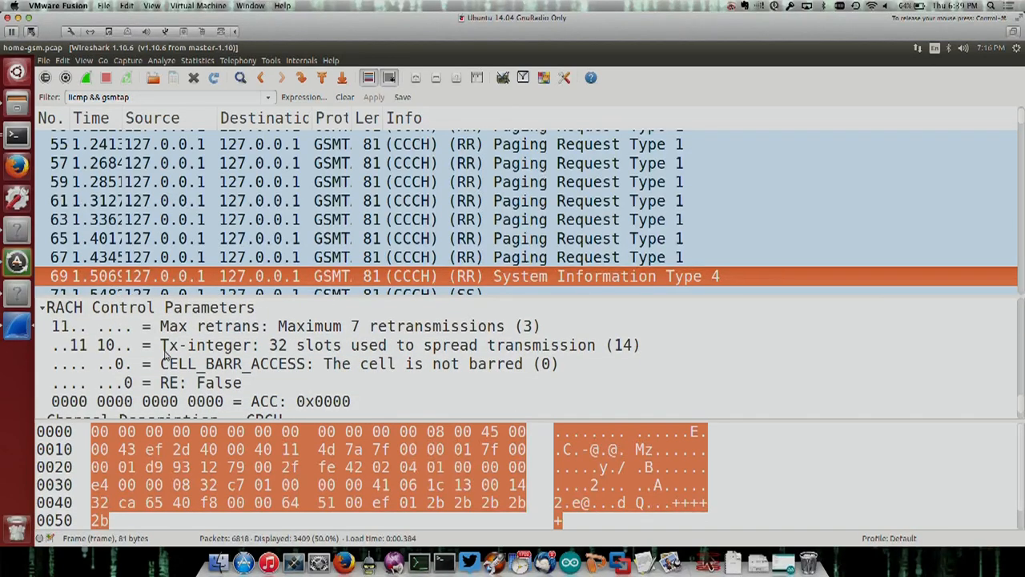
pyautogui.moveTo(468, 376)
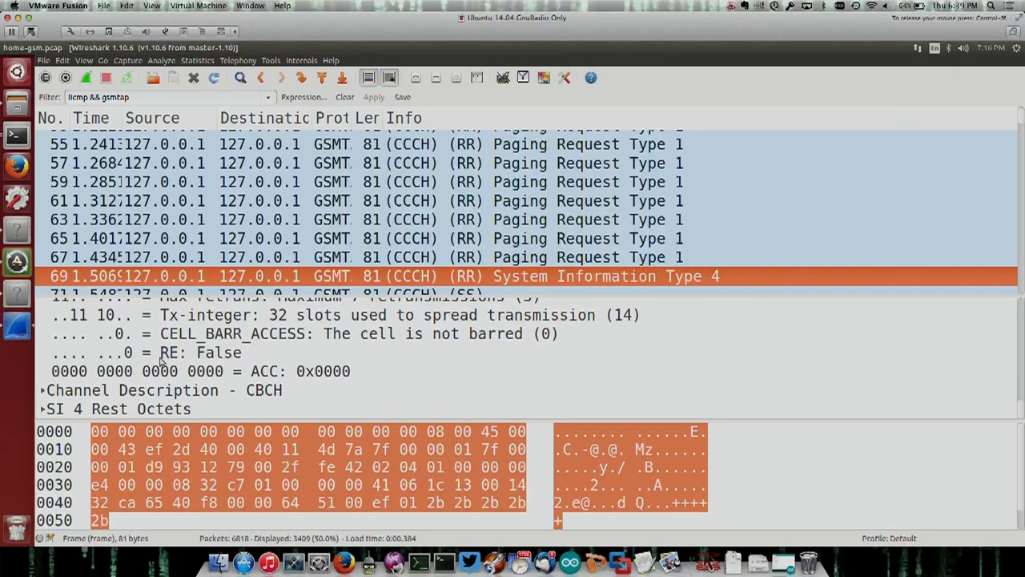
pyautogui.click(160, 390)
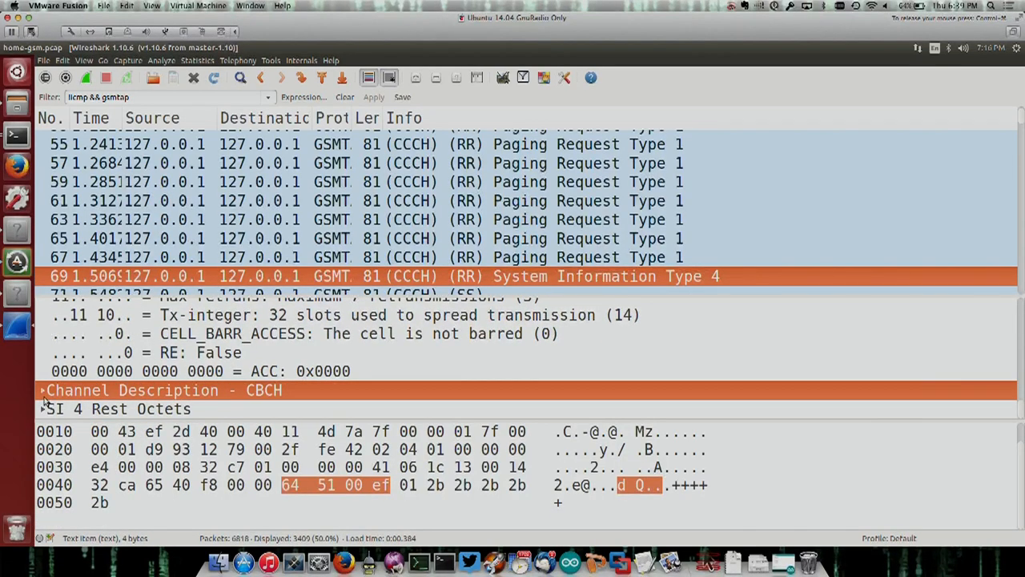